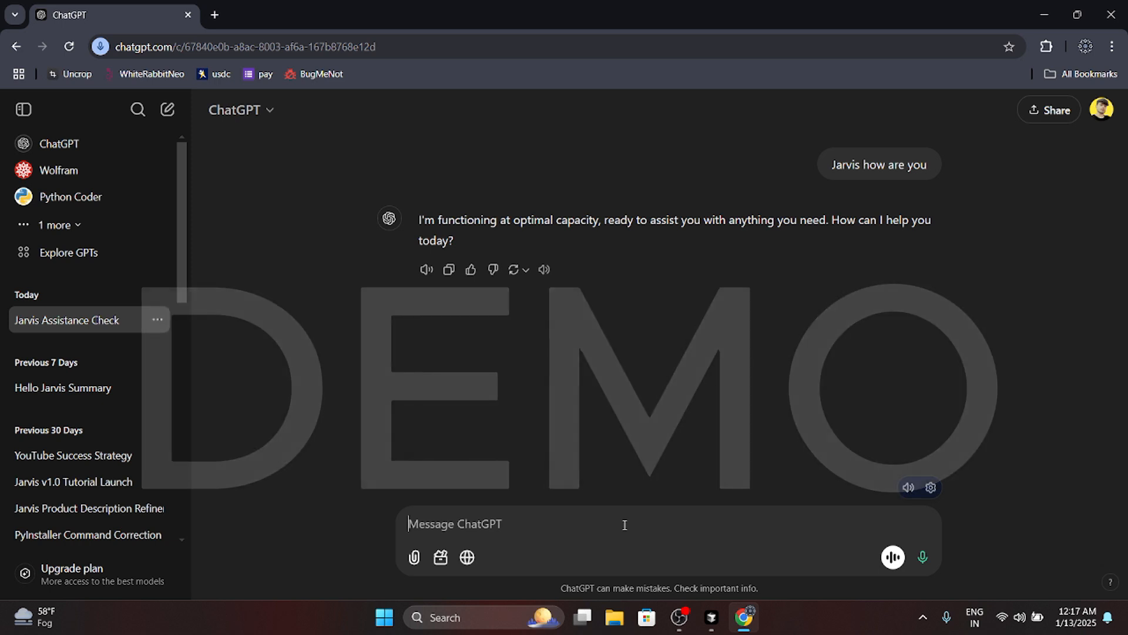
Send the greeting 'hey Jarvis how are you' to ChatGPT.
type("hey Jarvis how are you")
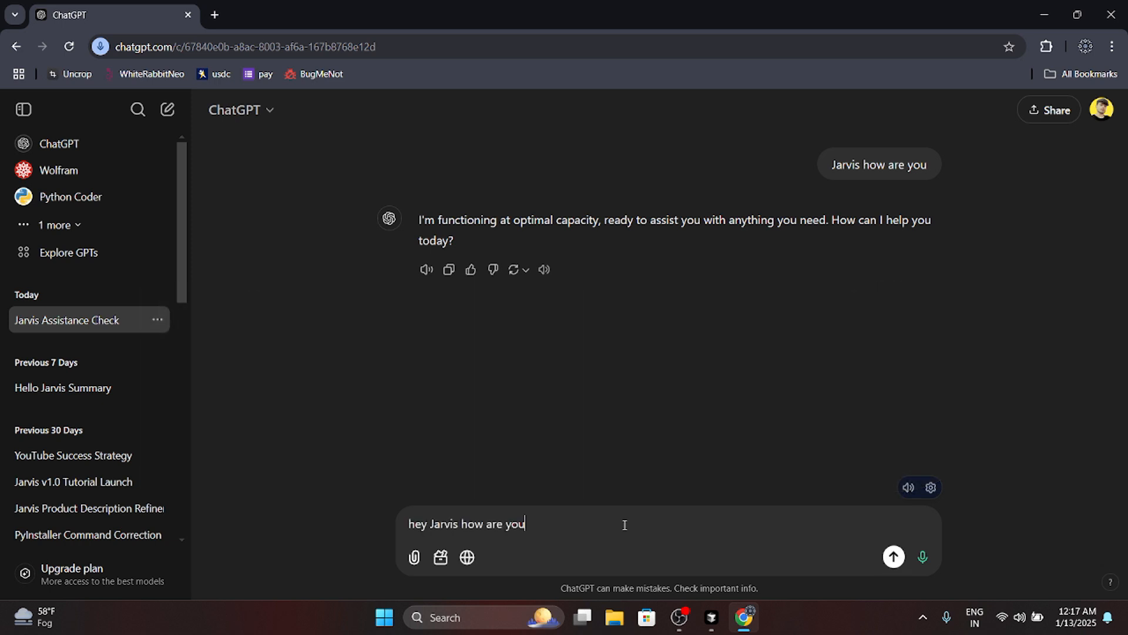
left_click(893, 557)
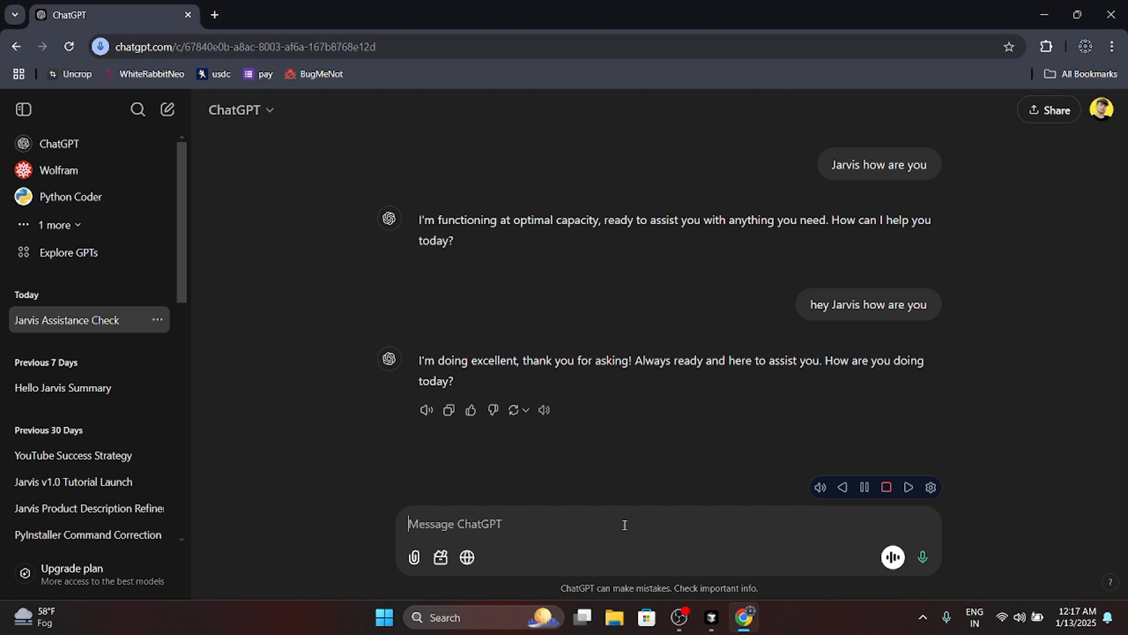
Ask ChatGPT 'Jarvis help me to create a python code for speech to text'.
left_click(885, 487)
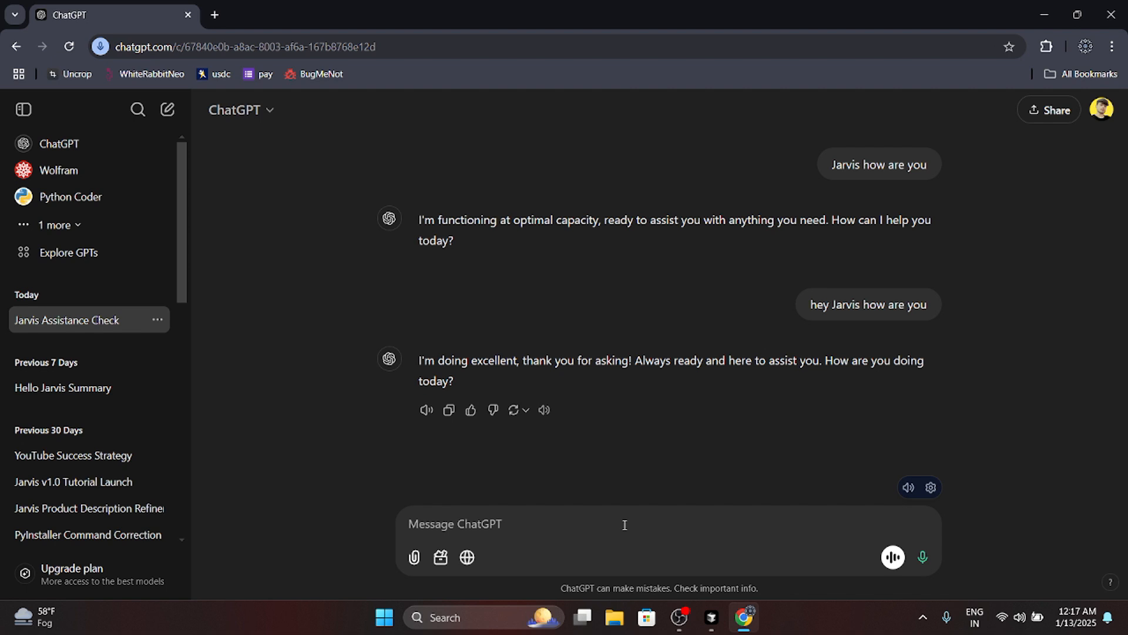
left_click(625, 525)
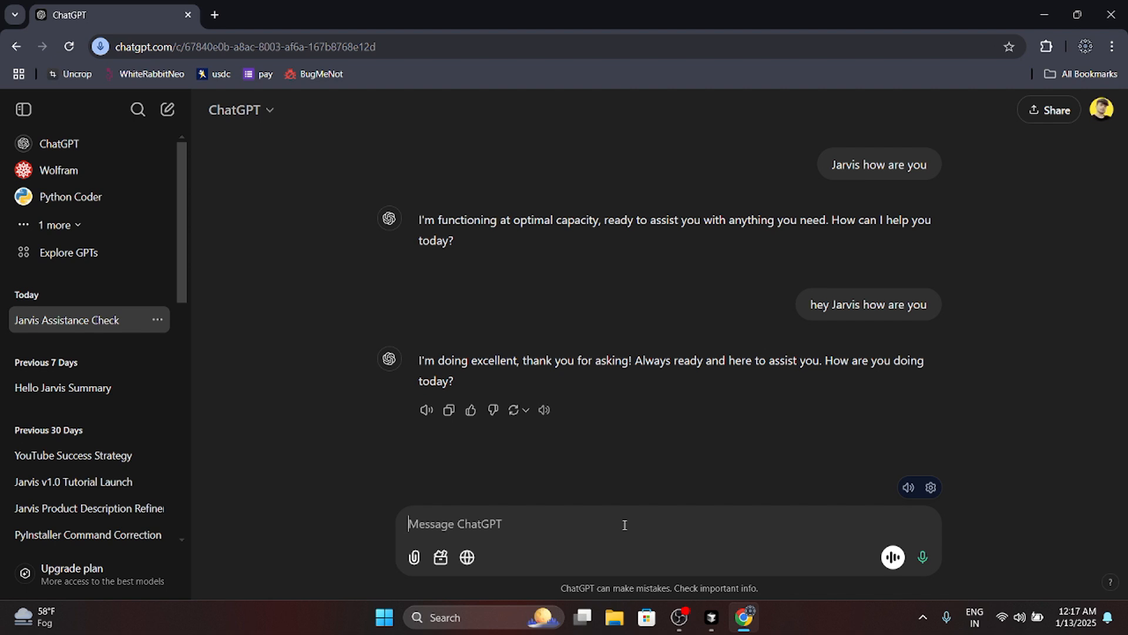
type("Jarvis help me to create a python code for speech to text")
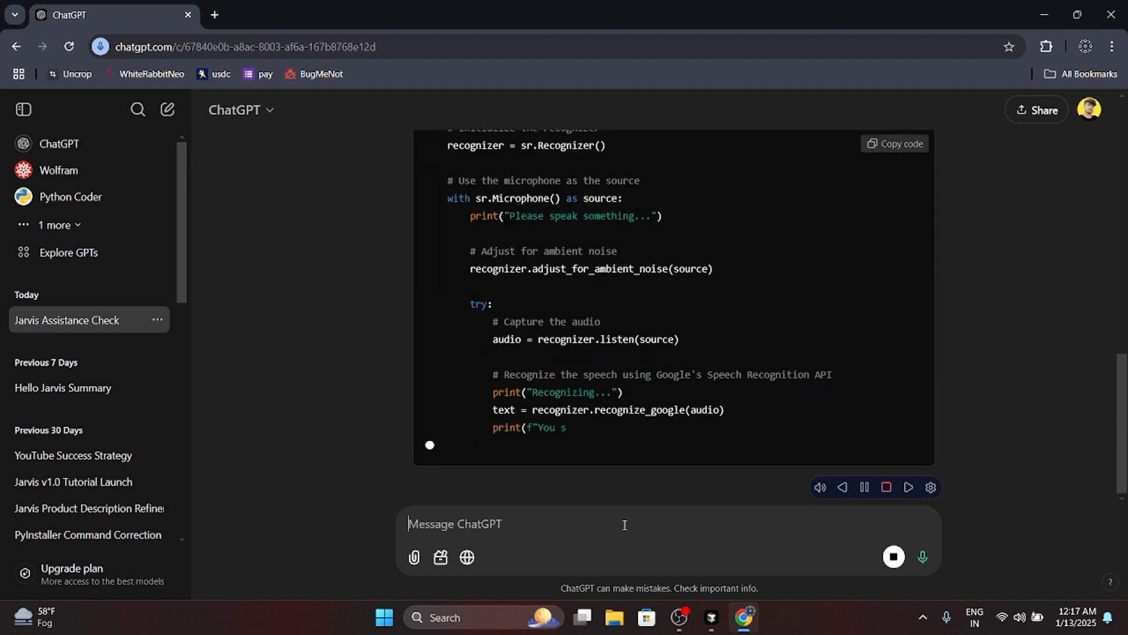
Create a new desktop folder named ChatGPT-Voice via the right-click New menu.
left_click(1050, 14)
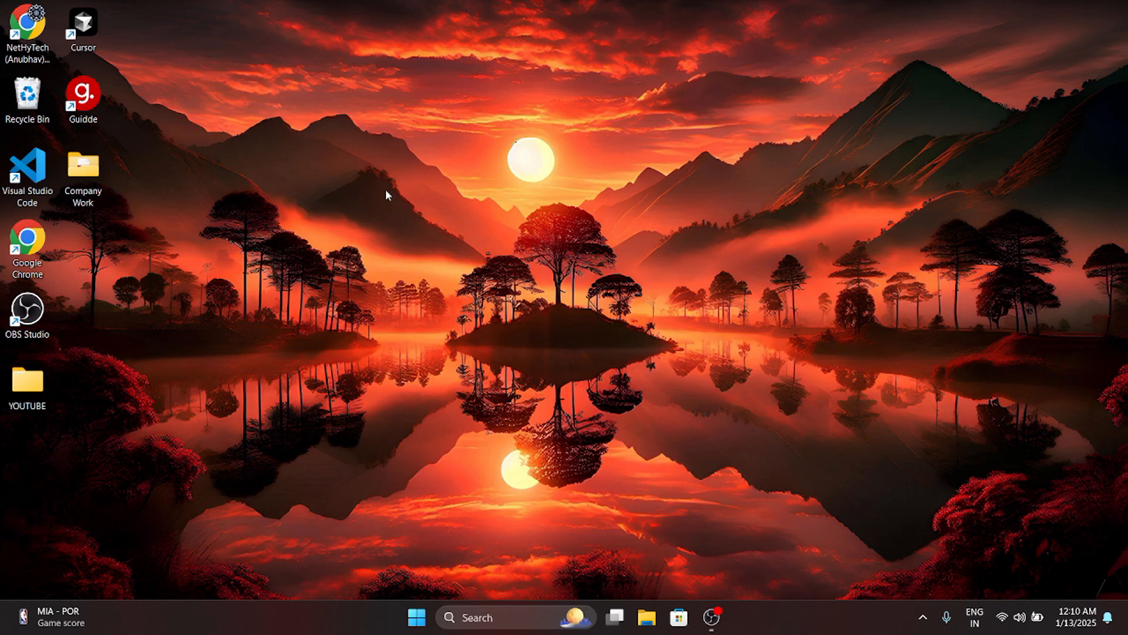
right_click(388, 194)
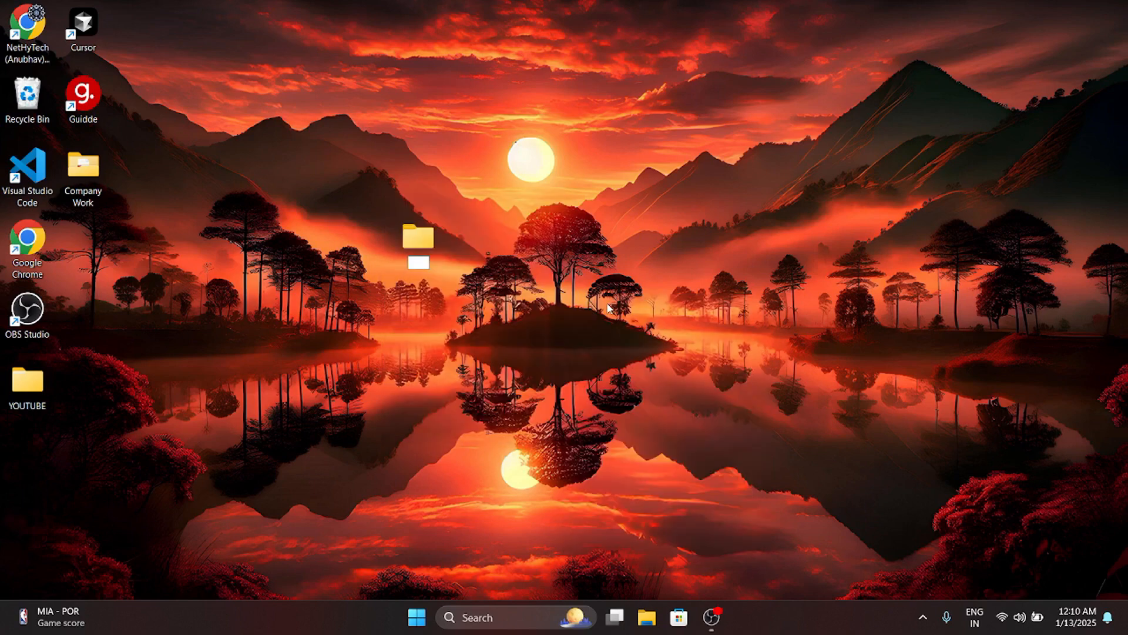
type("ChatGPT-Voice")
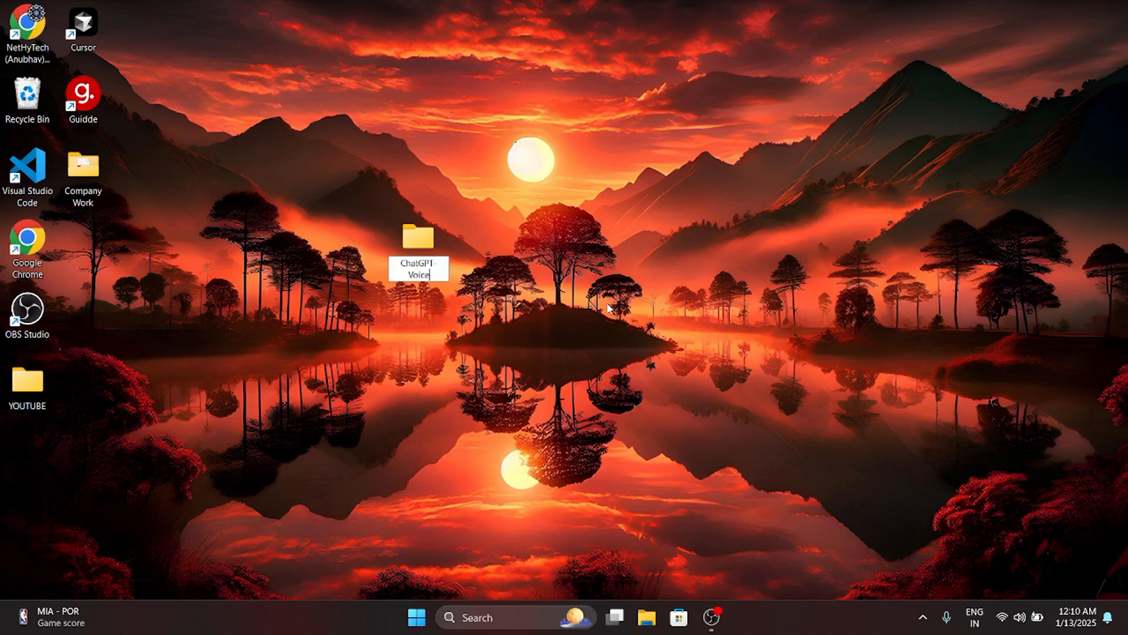
left_click(611, 327)
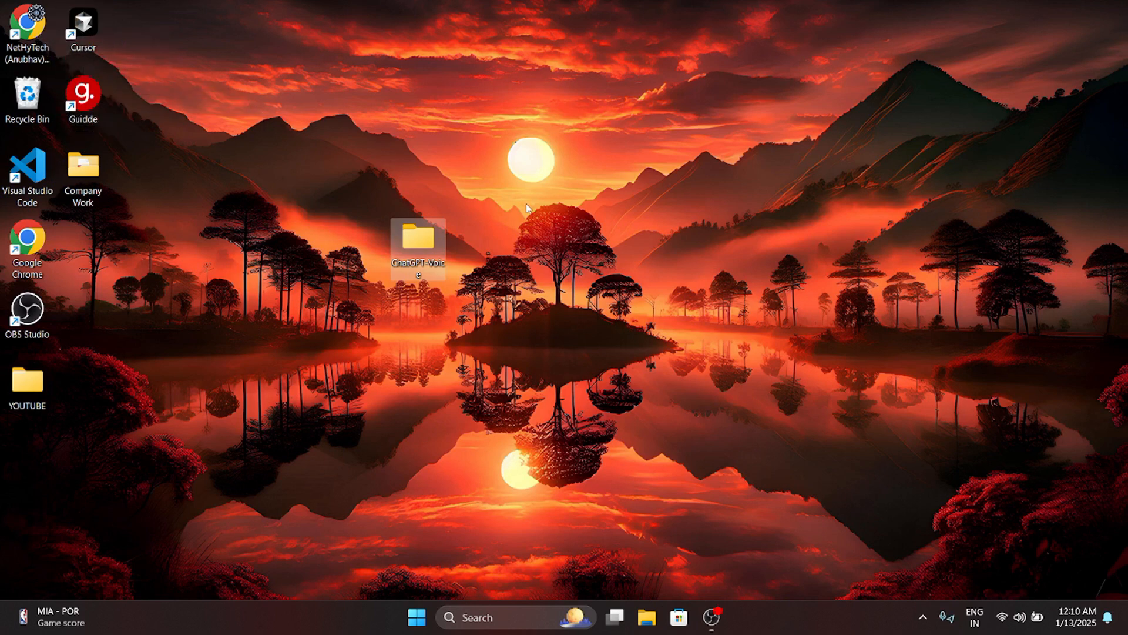
mouse_move(585, 238)
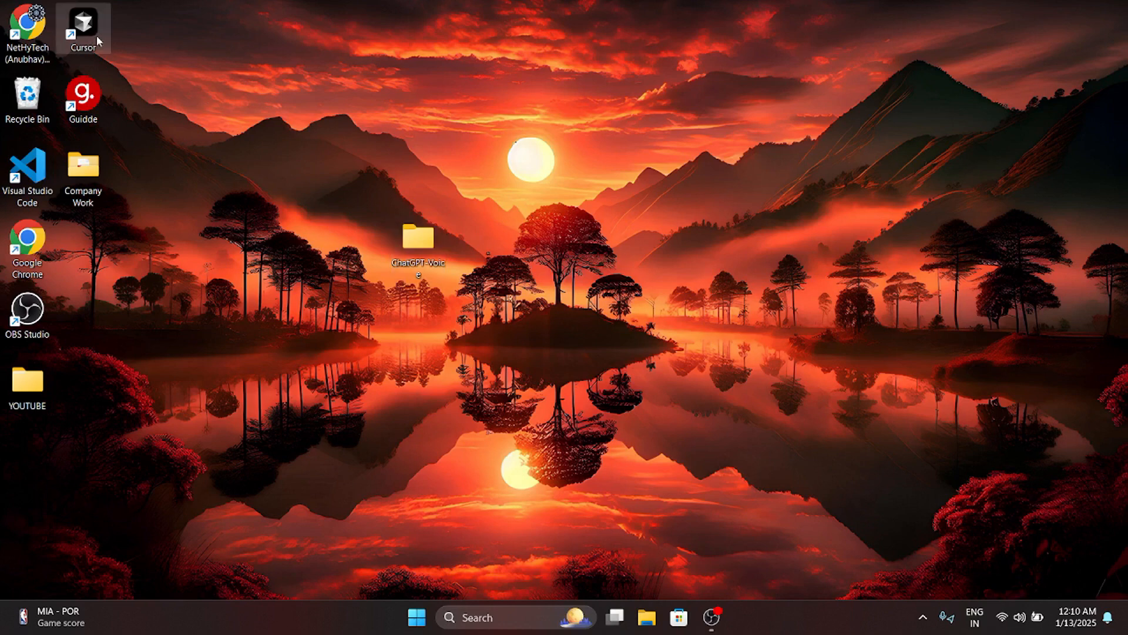
mouse_move(414, 234)
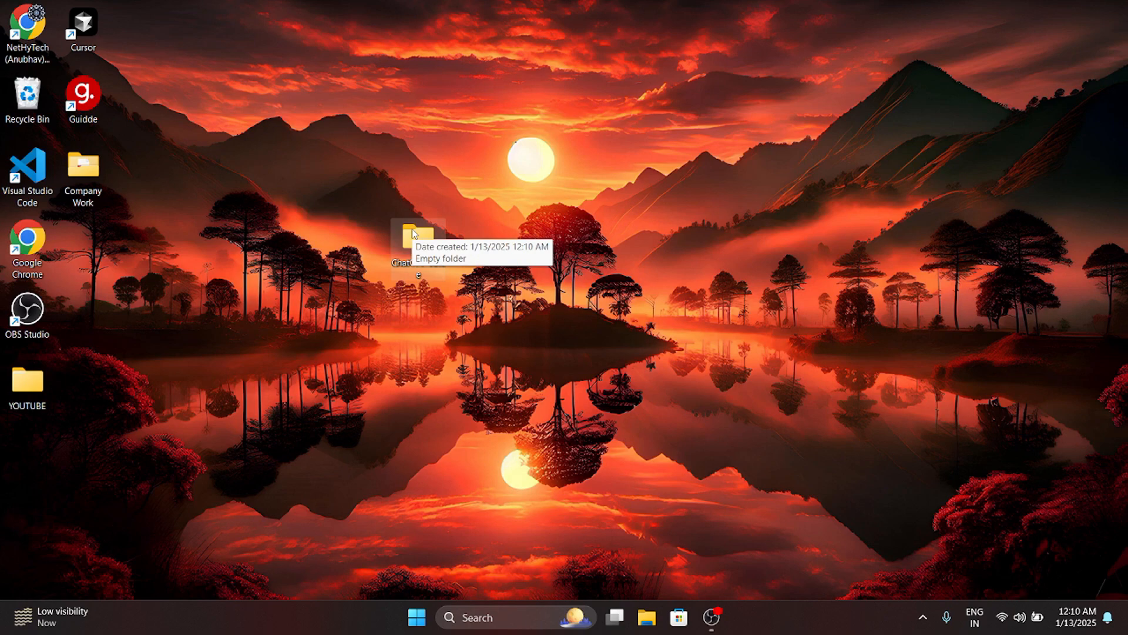
mouse_move(388, 83)
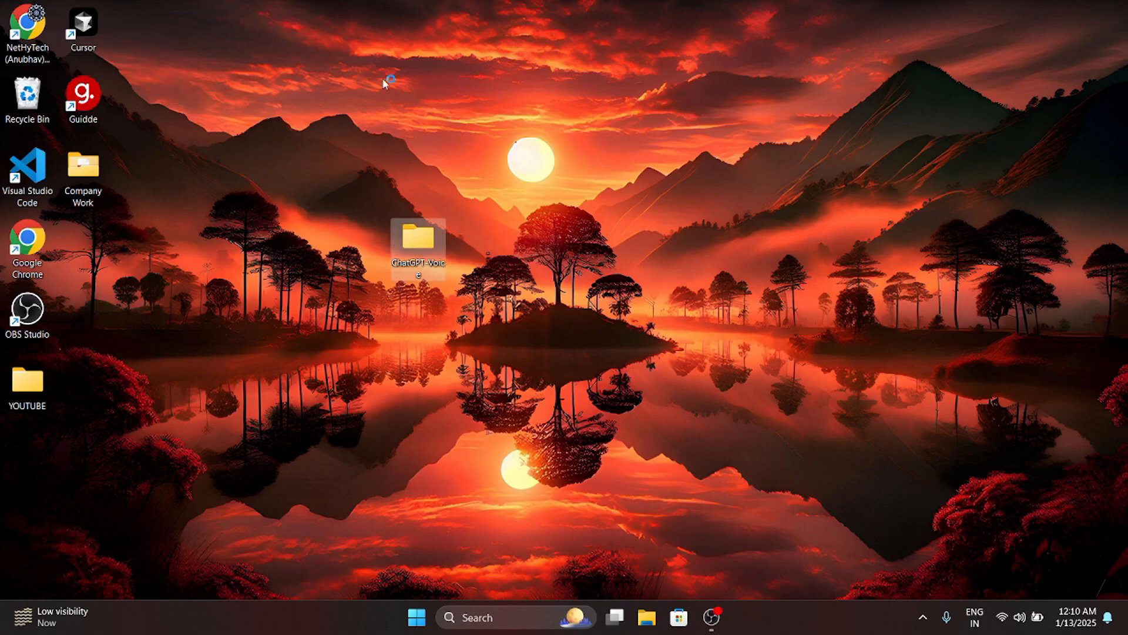
Launch Cursor and add an empty Main.py file to the ChatGPT-Voice project.
double_click(419, 245)
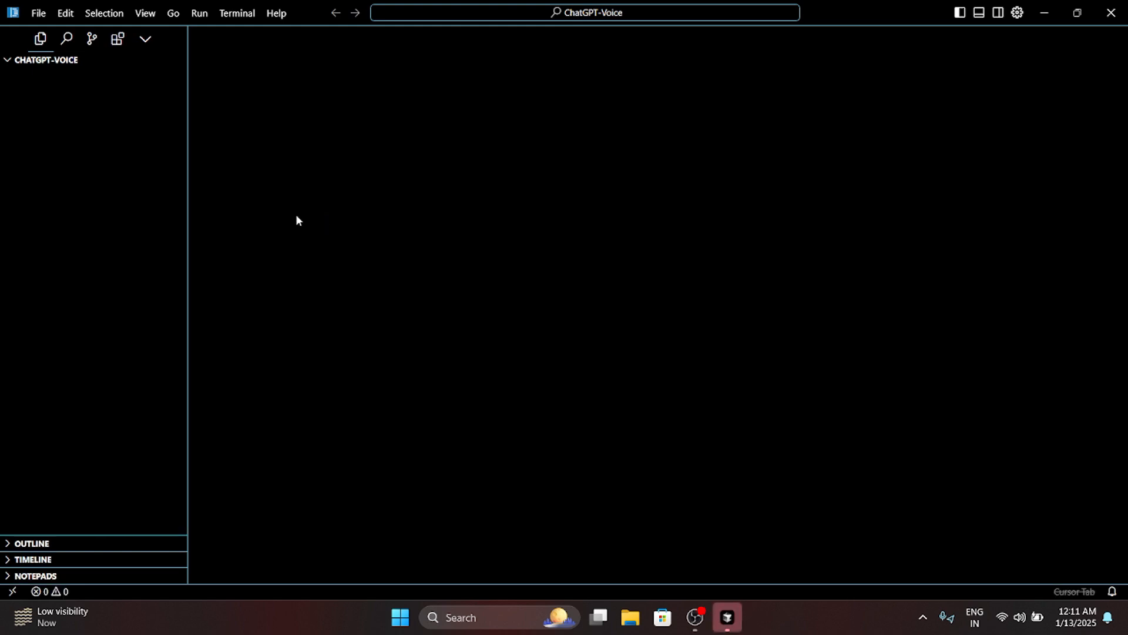
mouse_move(131, 73)
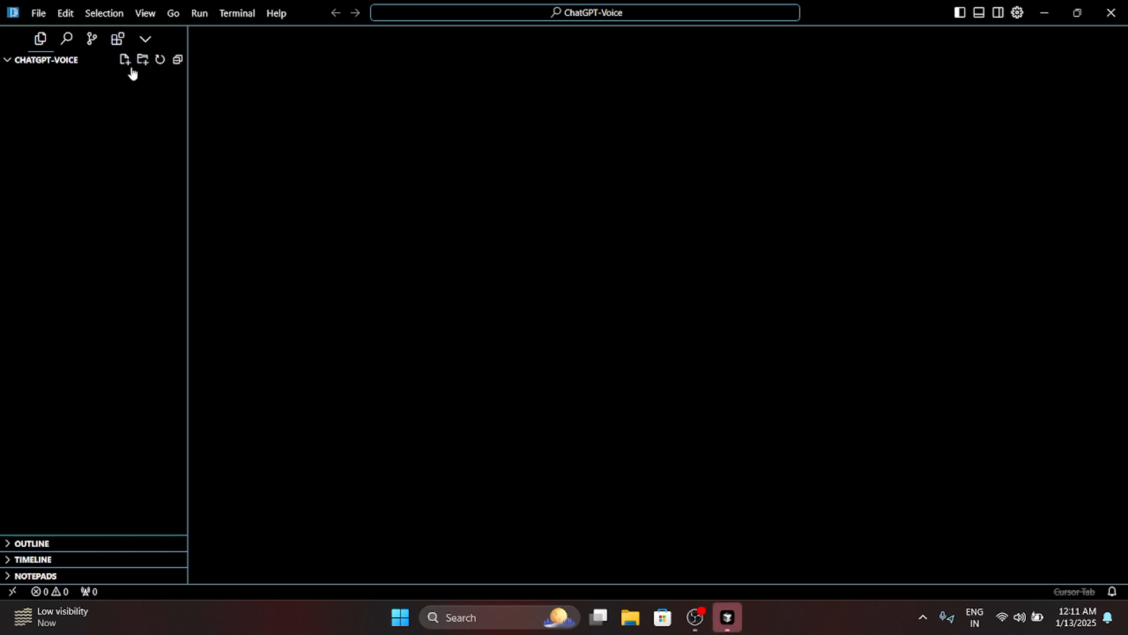
left_click(123, 59)
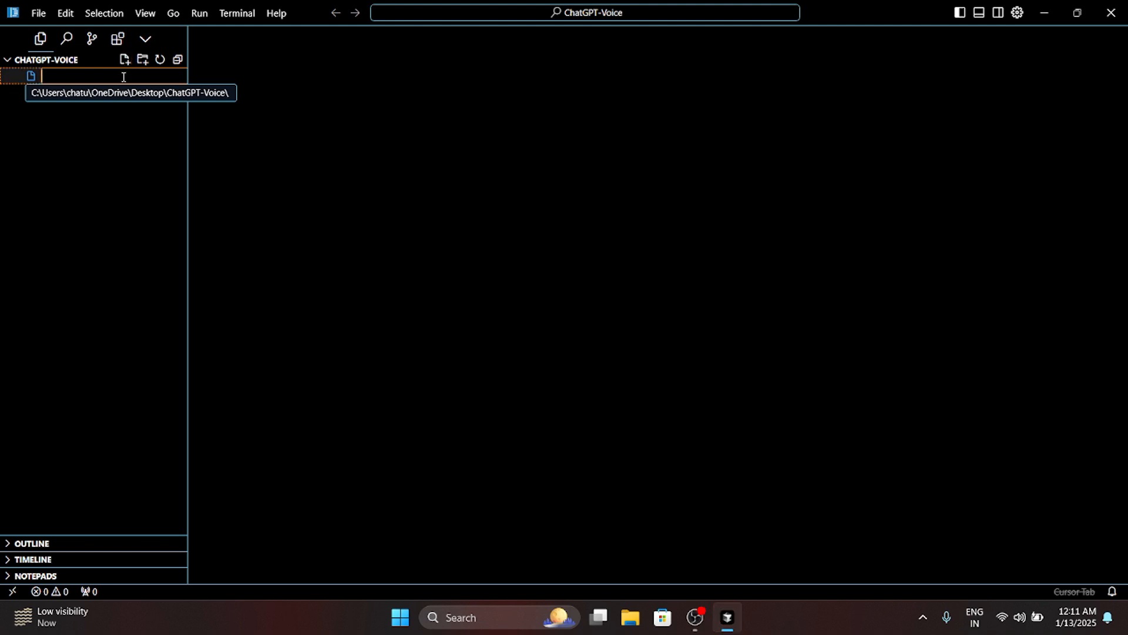
type("Main.p")
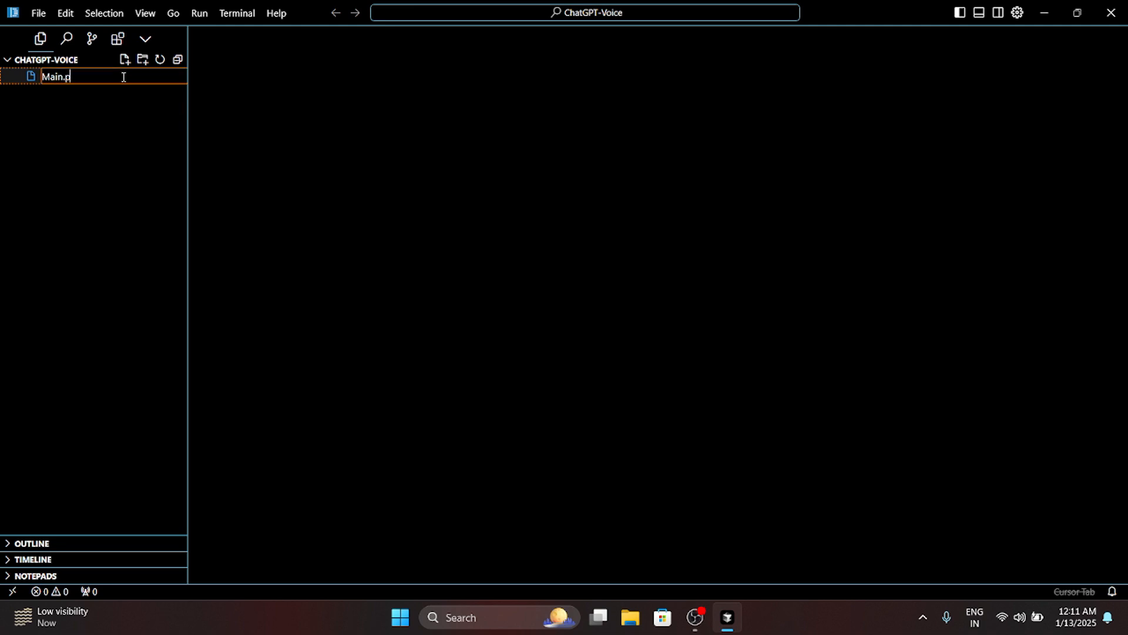
key("Enter")
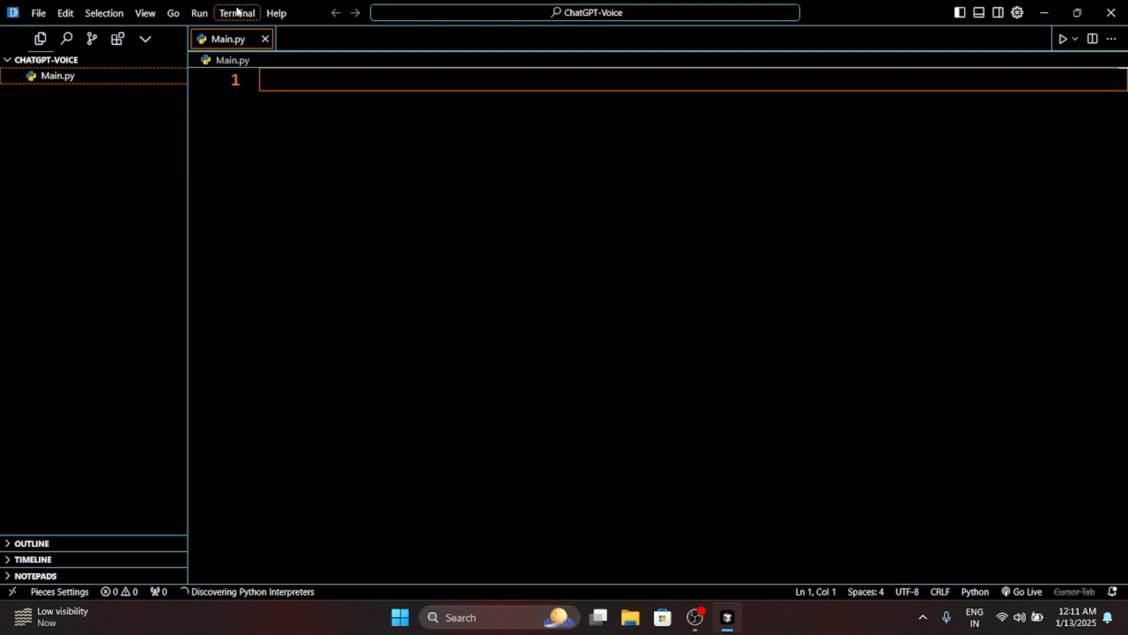
Run 'python -m venv myenv' in a new terminal and use myenv as the workspace interpreter.
left_click(237, 13)
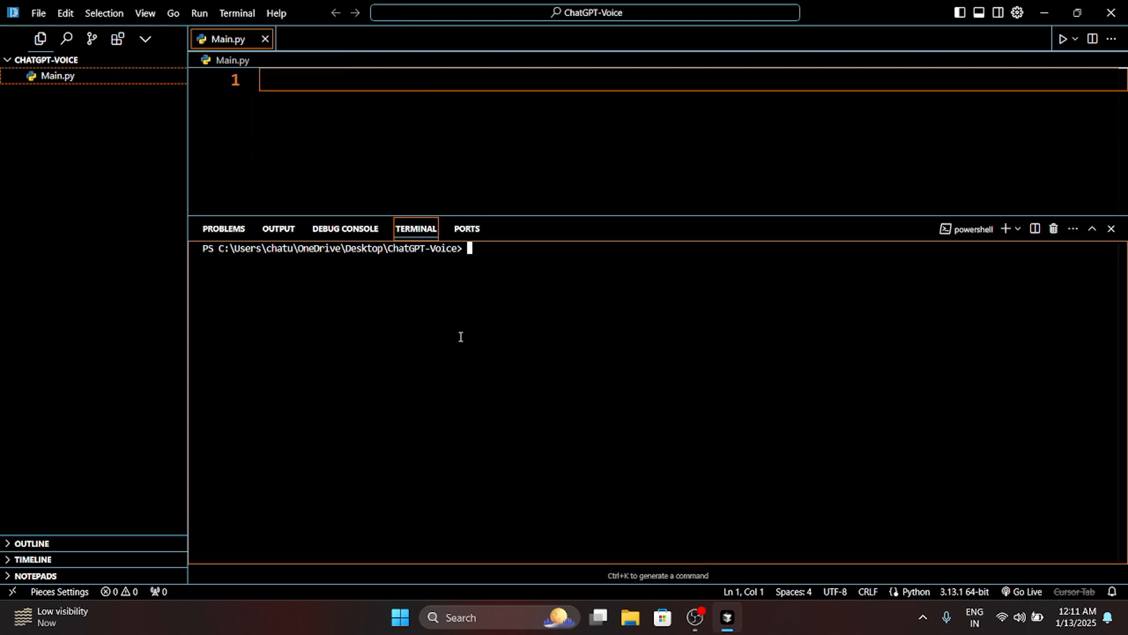
type("pyth")
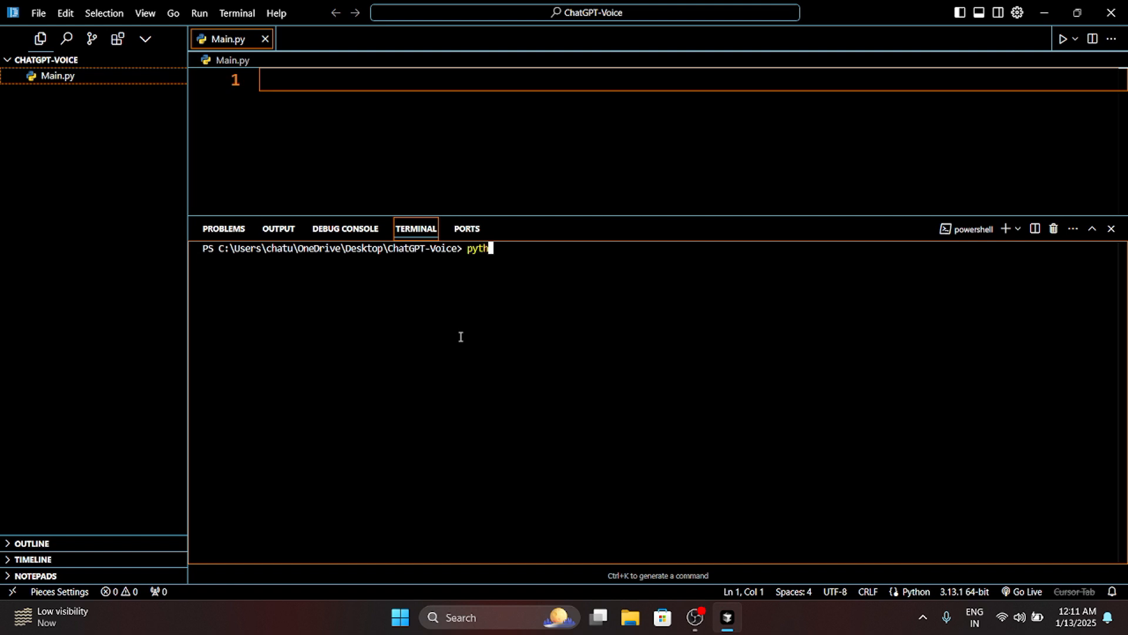
type("on -m venv my")
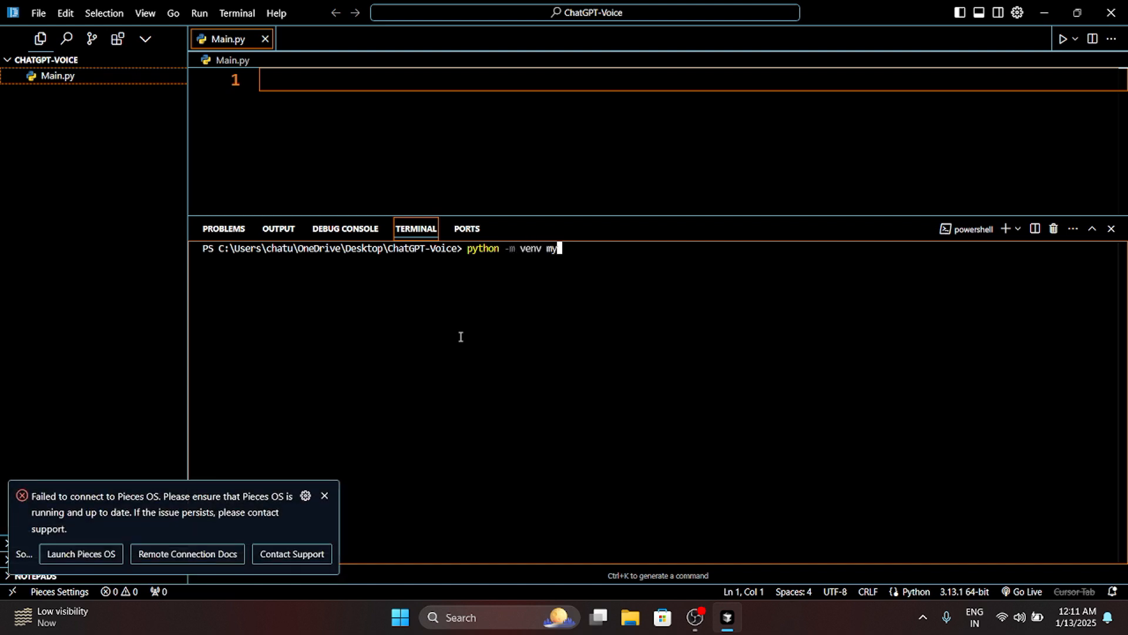
key("Enter")
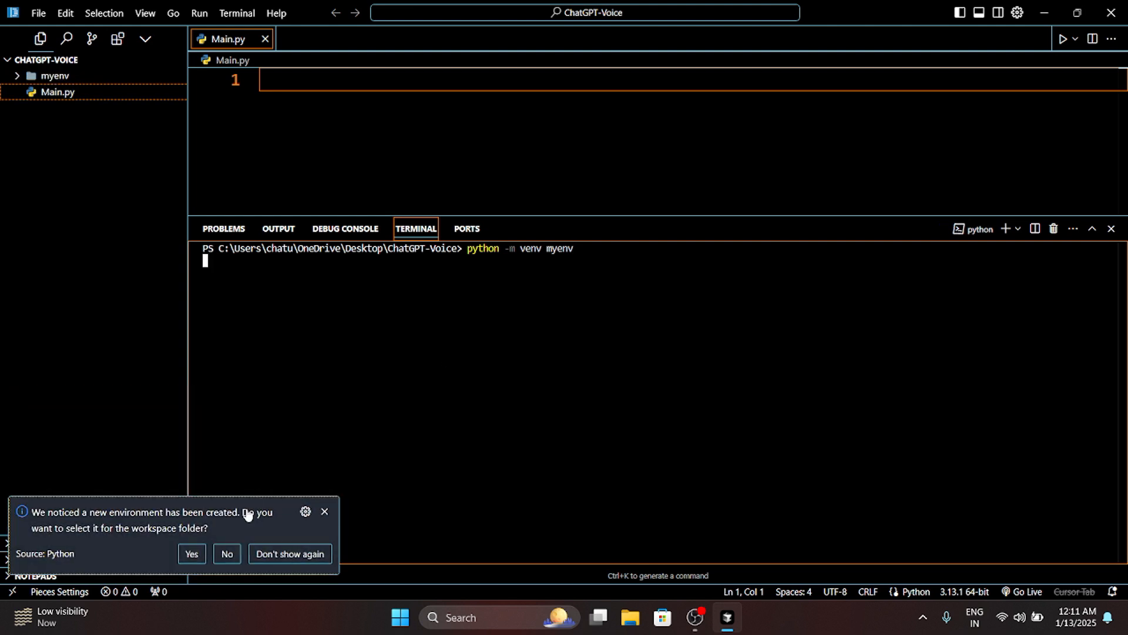
left_click(191, 554)
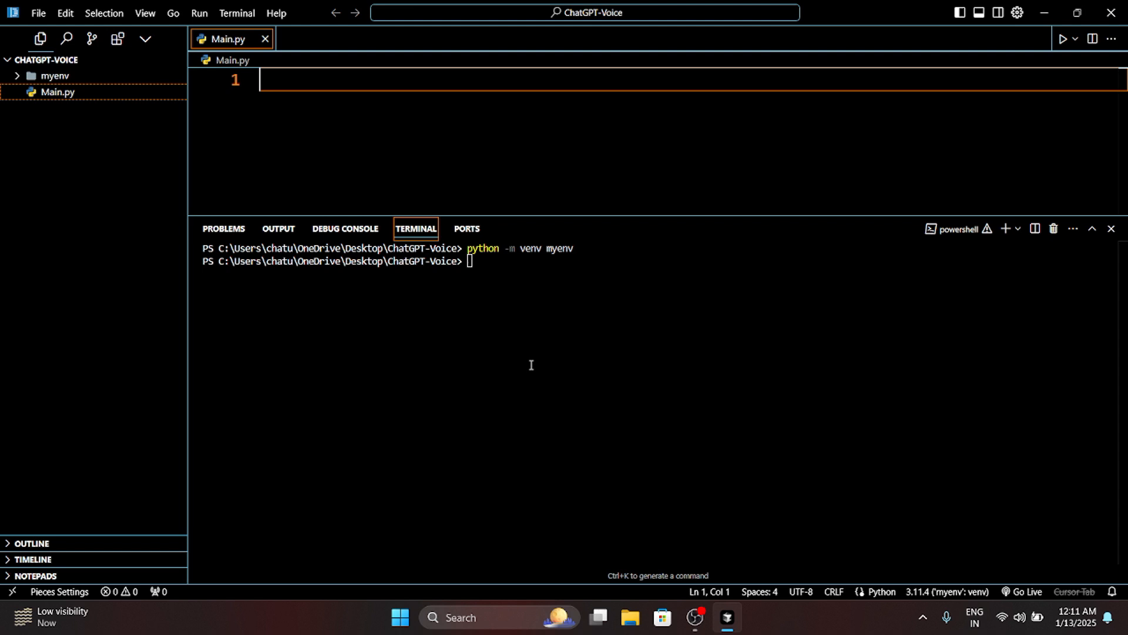
mouse_move(1118, 269)
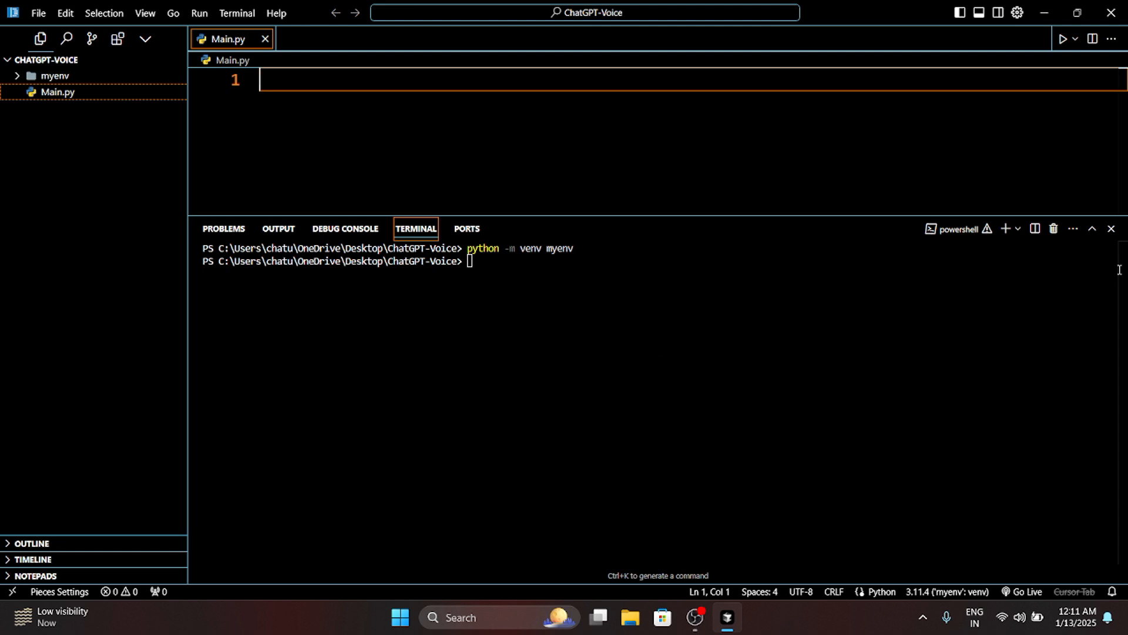
left_click(1112, 229)
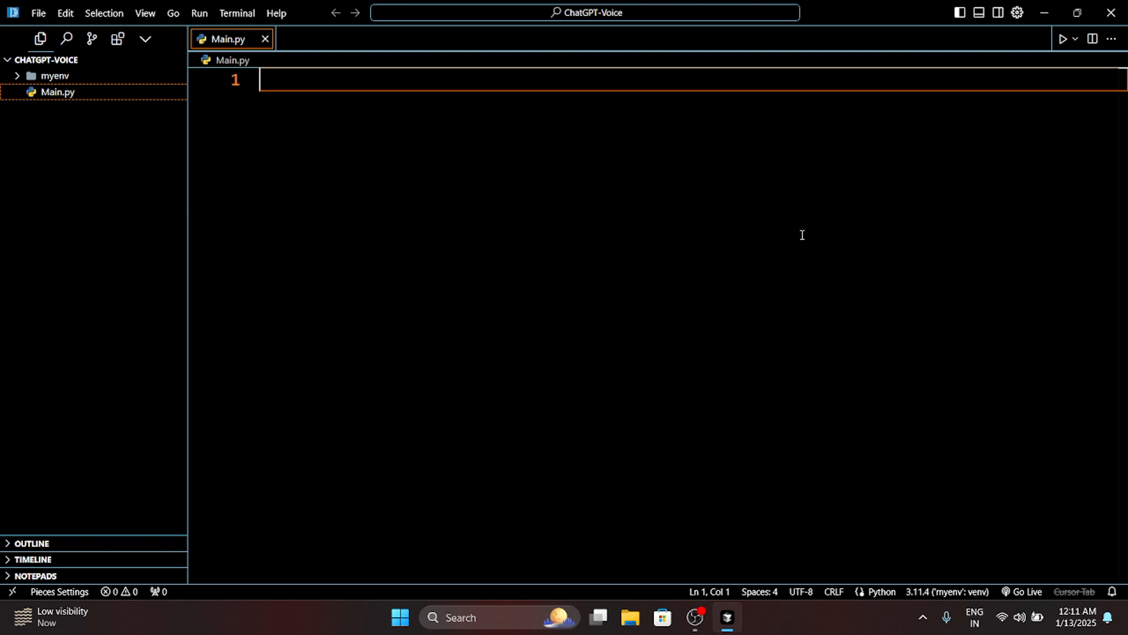
mouse_move(736, 158)
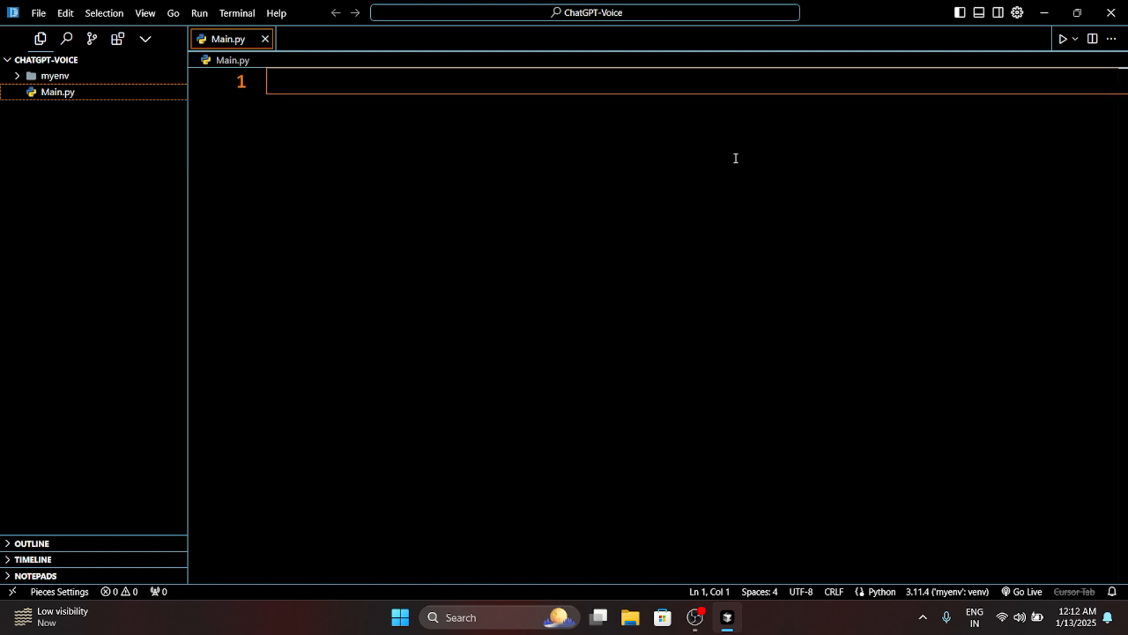
mouse_move(735, 161)
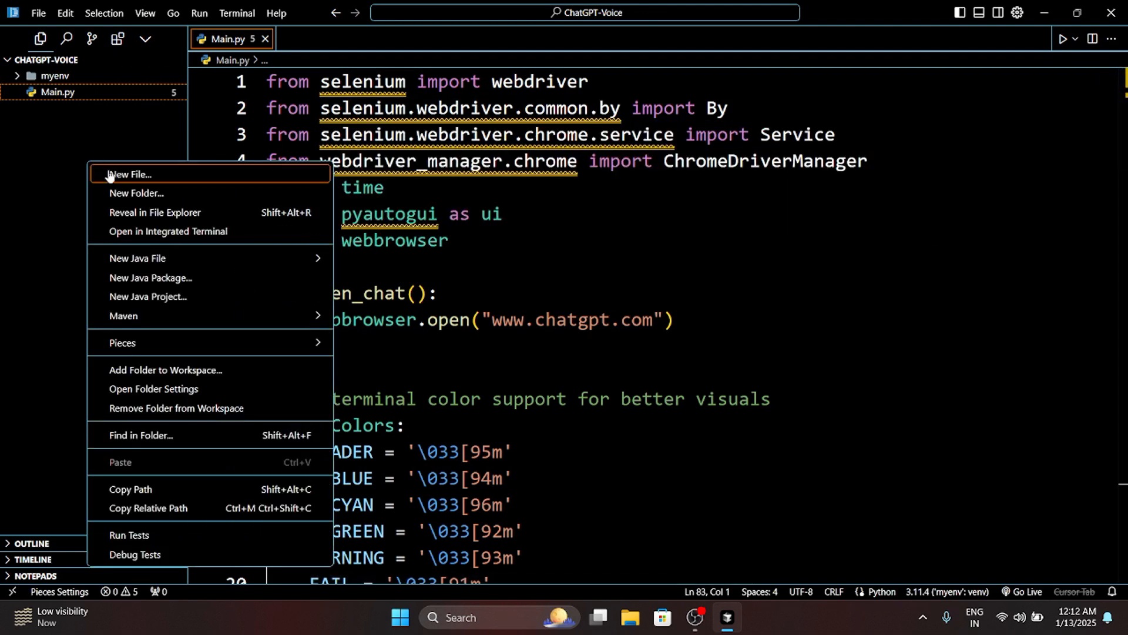
Create a new requirements.txt file in the project.
left_click(135, 174)
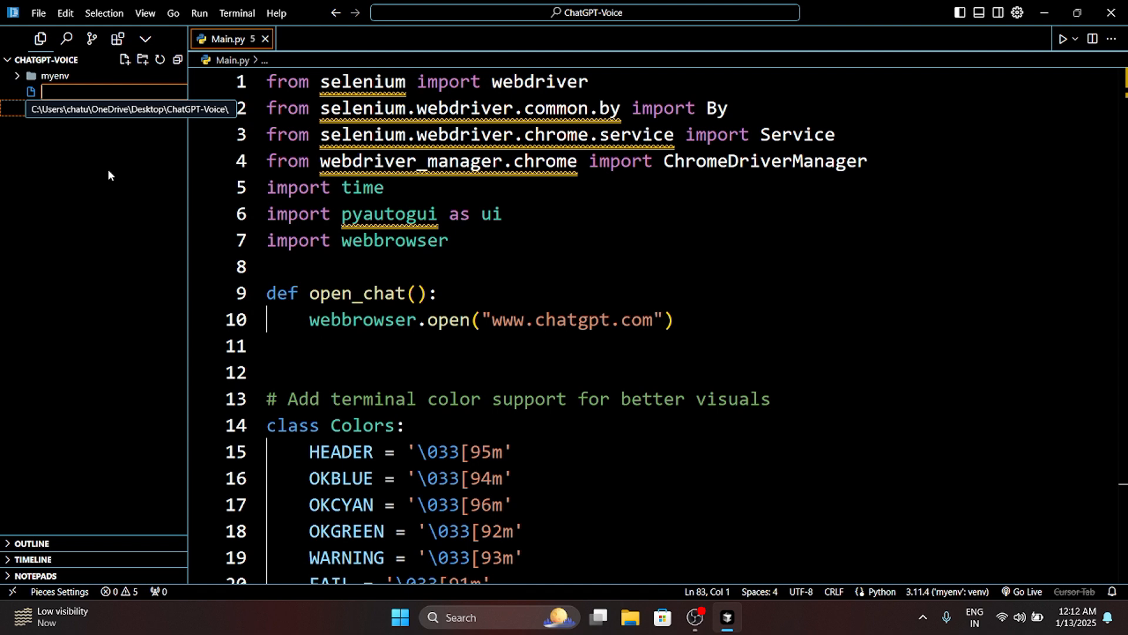
type("requirements.txt")
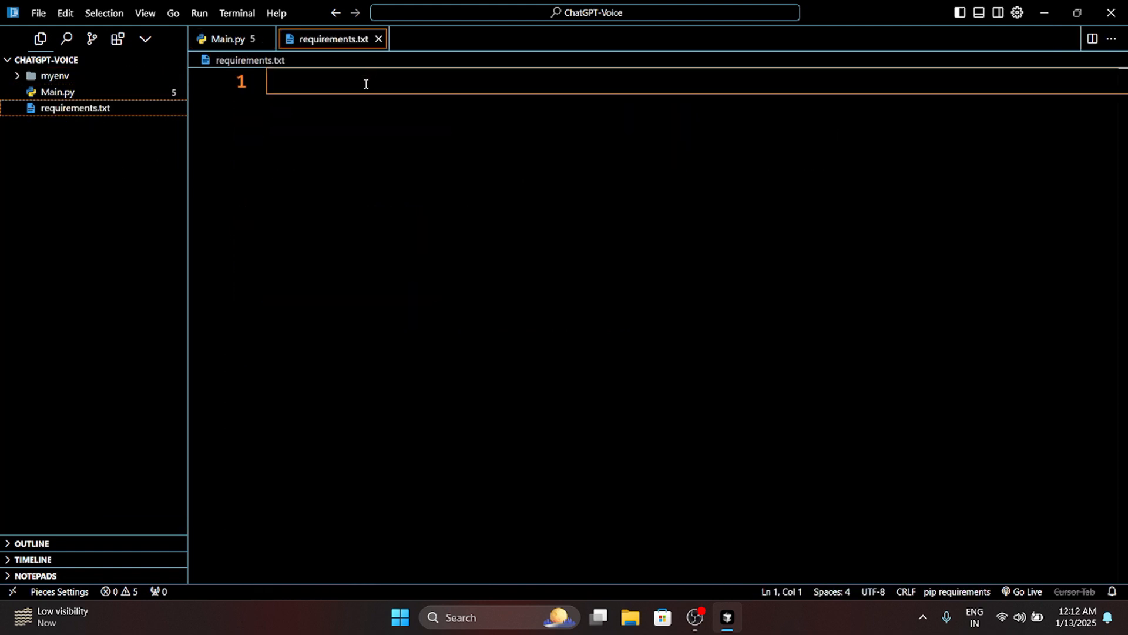
List selenium, webdriver_manager and pyautogui on separate lines in requirements.txt.
type("sele")
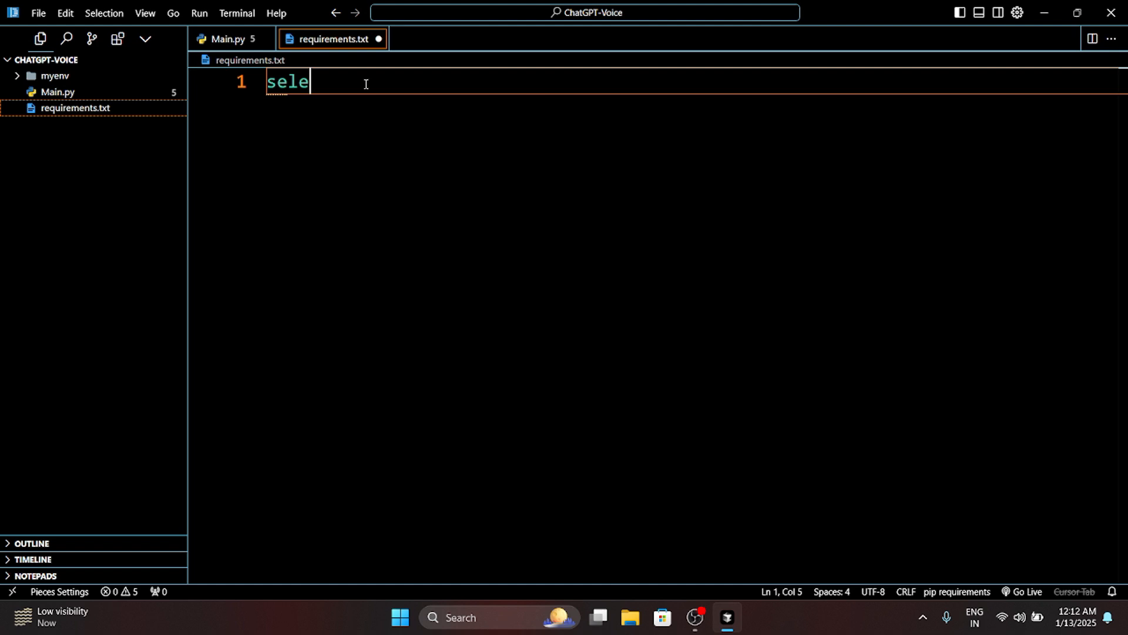
type("nium")
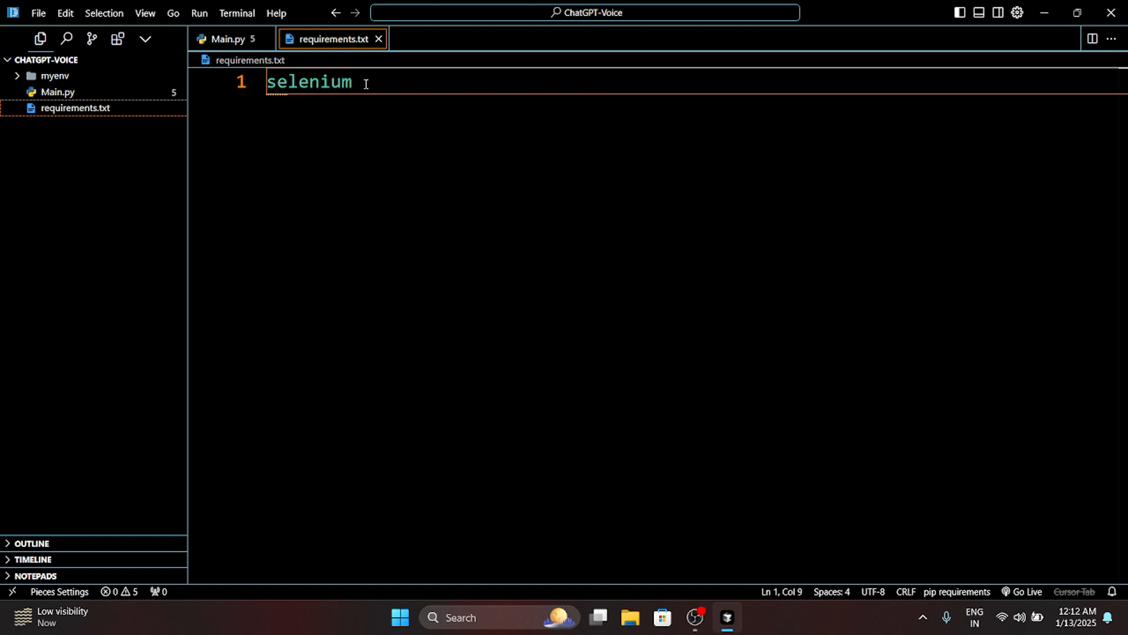
key("Enter")
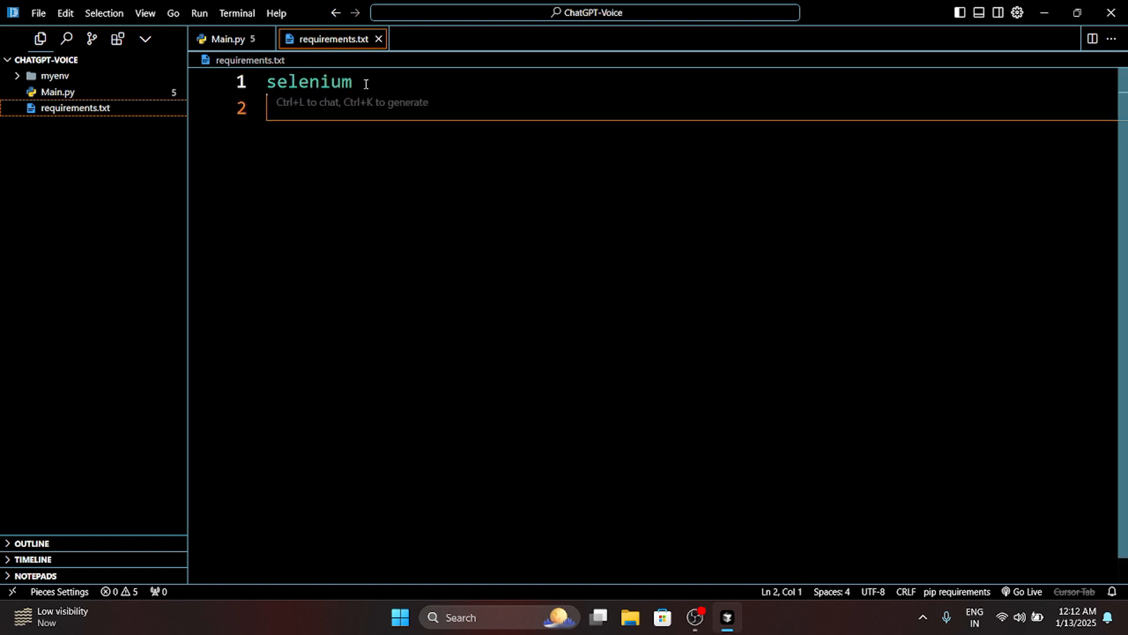
type("webdrive")
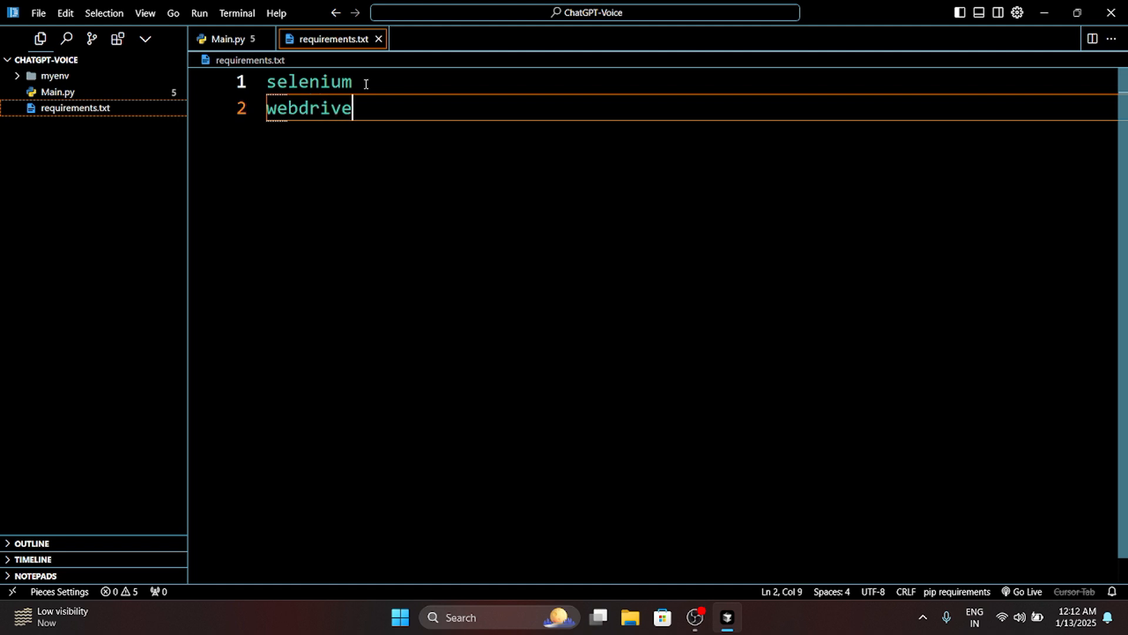
type("_ma")
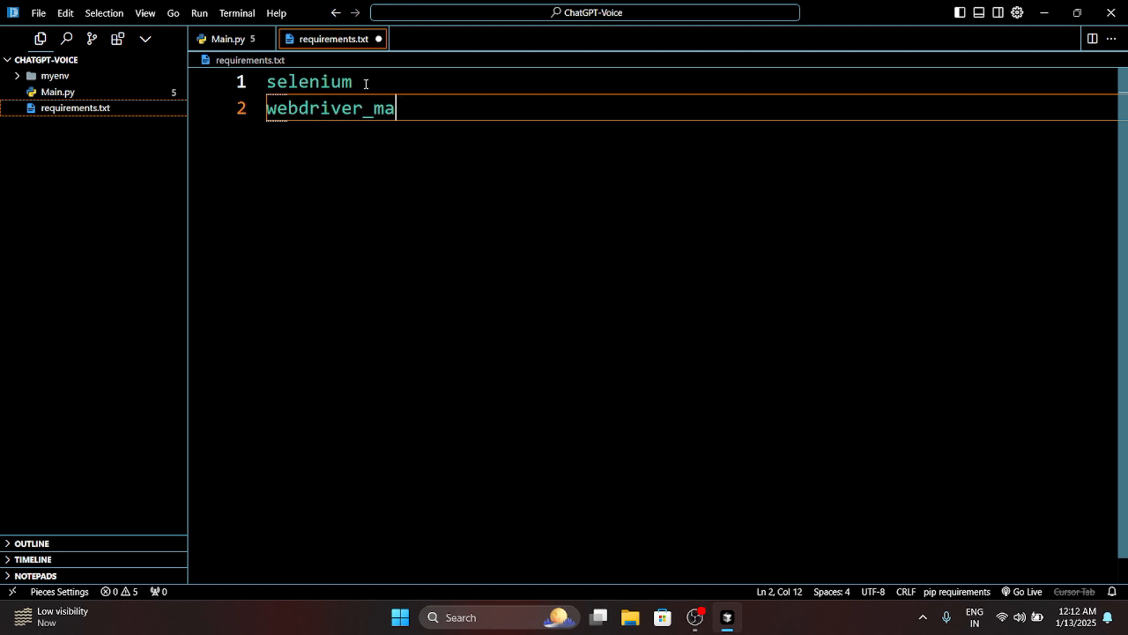
type("nager")
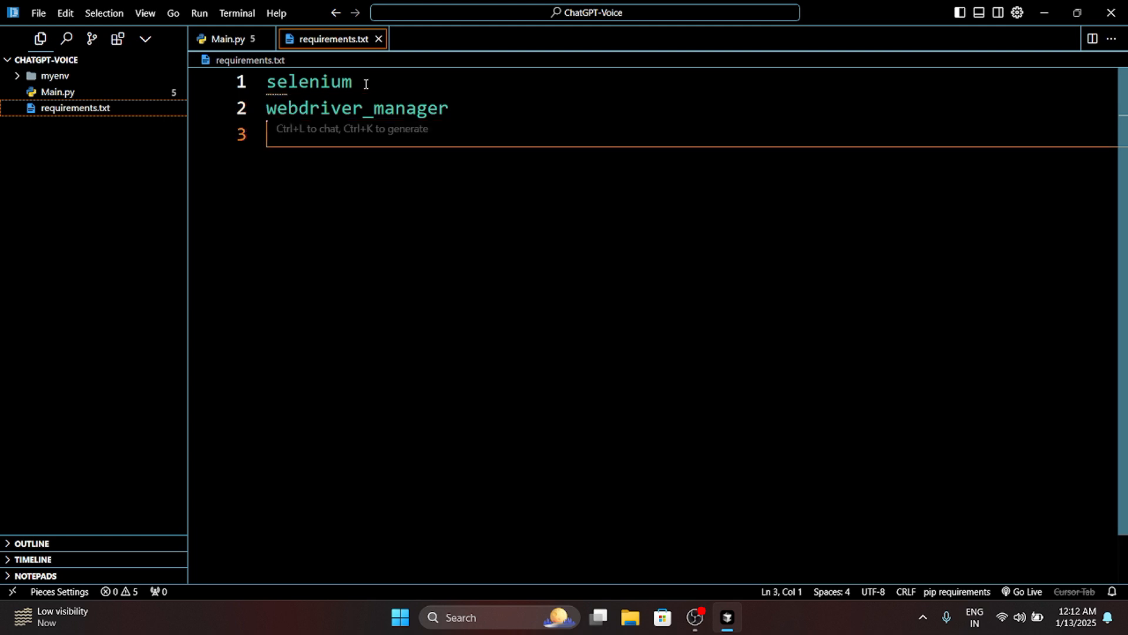
type("p")
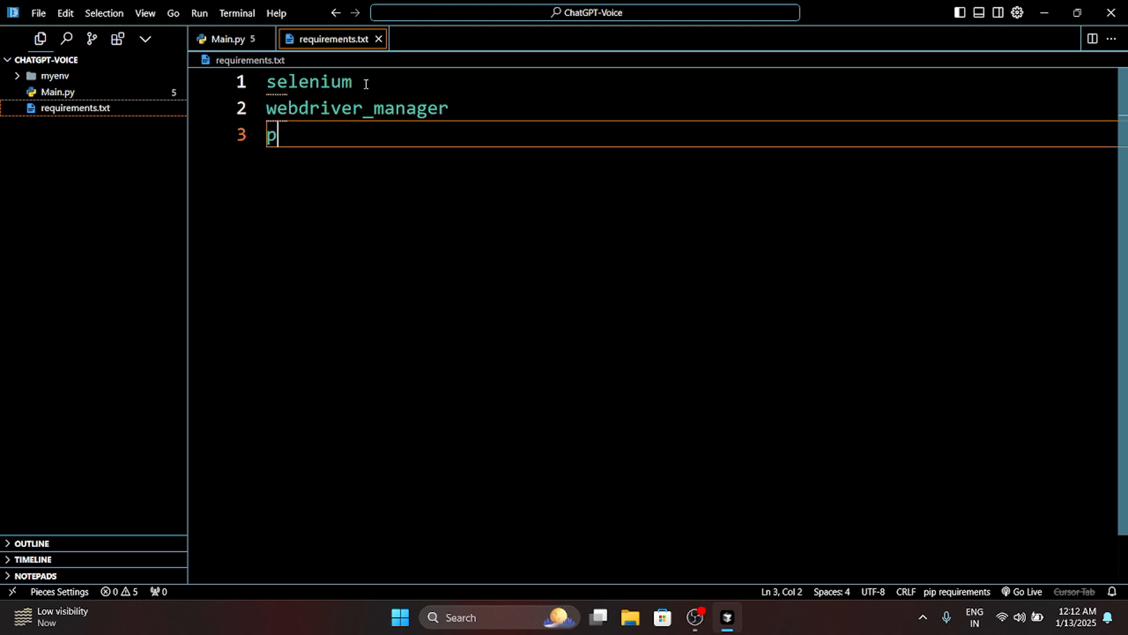
type("yautogui")
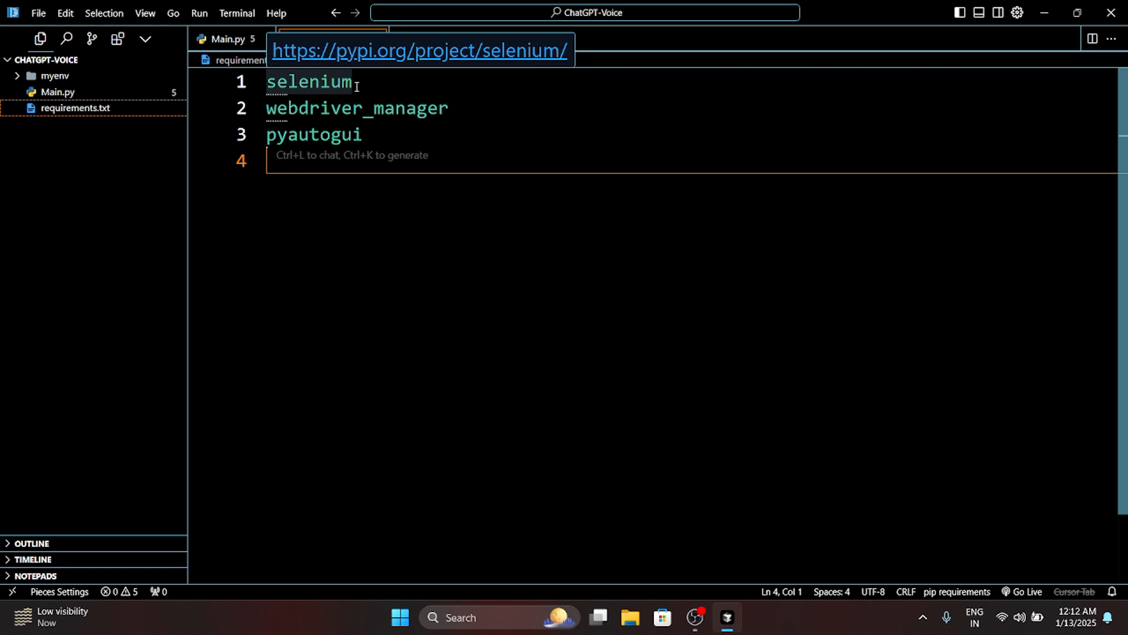
Back in Main.py, run 'pip install -r requirements.txt' to install every listed package.
left_click(226, 40)
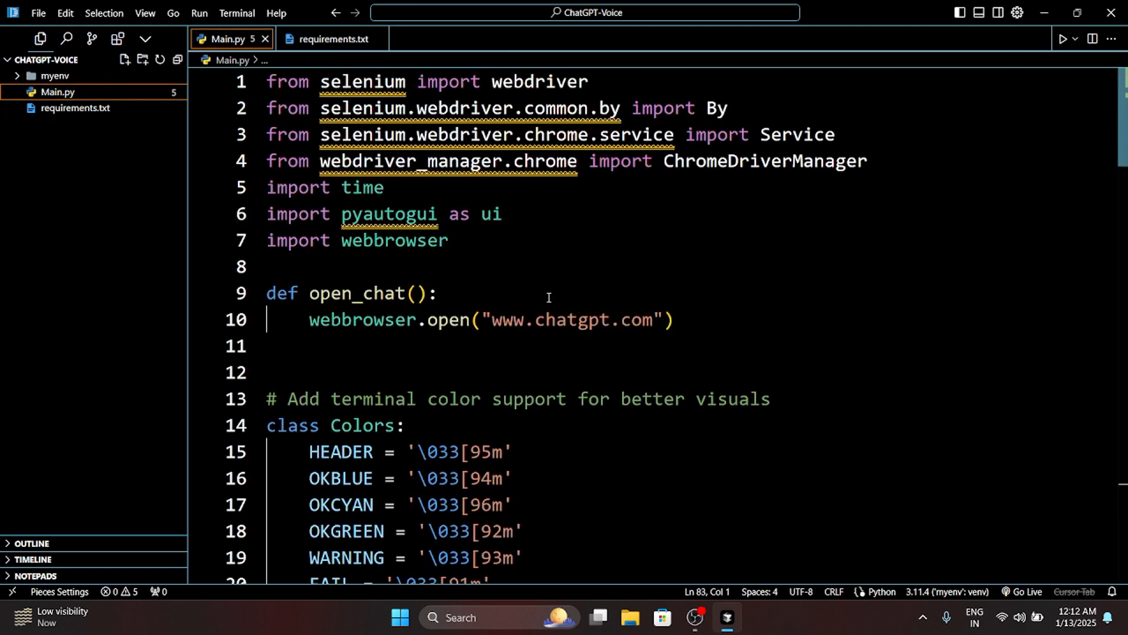
mouse_move(1059, 54)
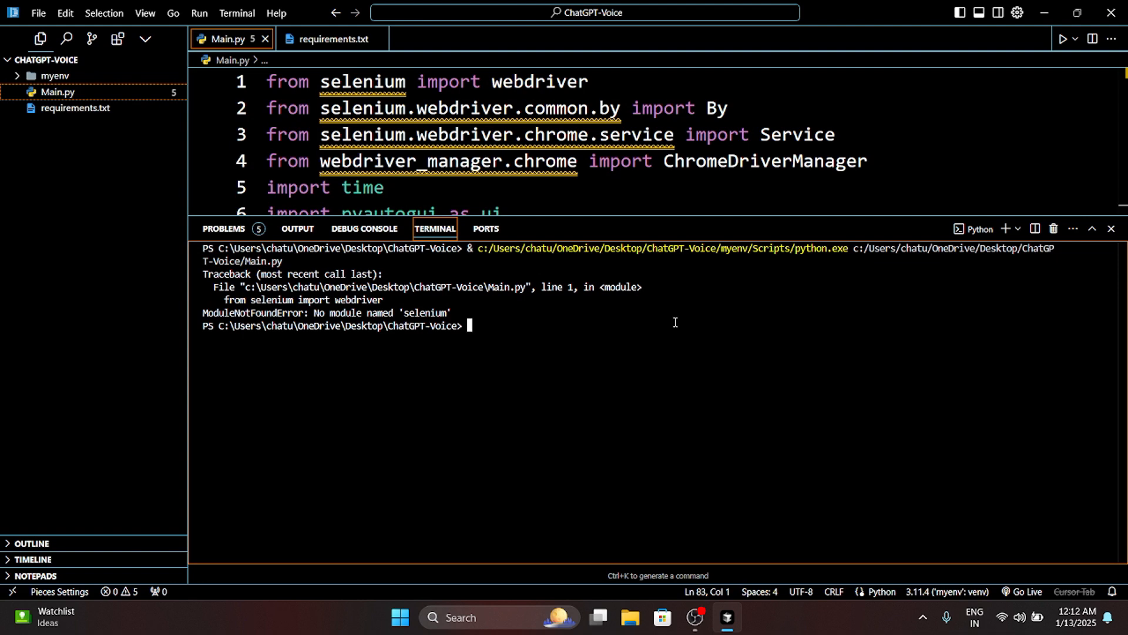
type("pip ins")
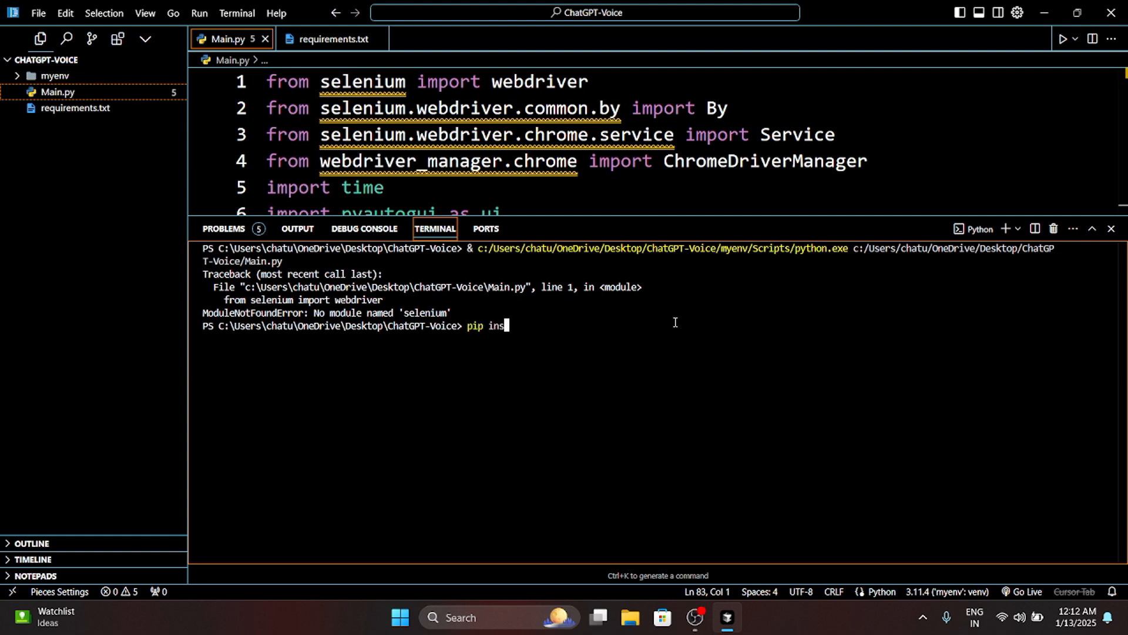
type("tall")
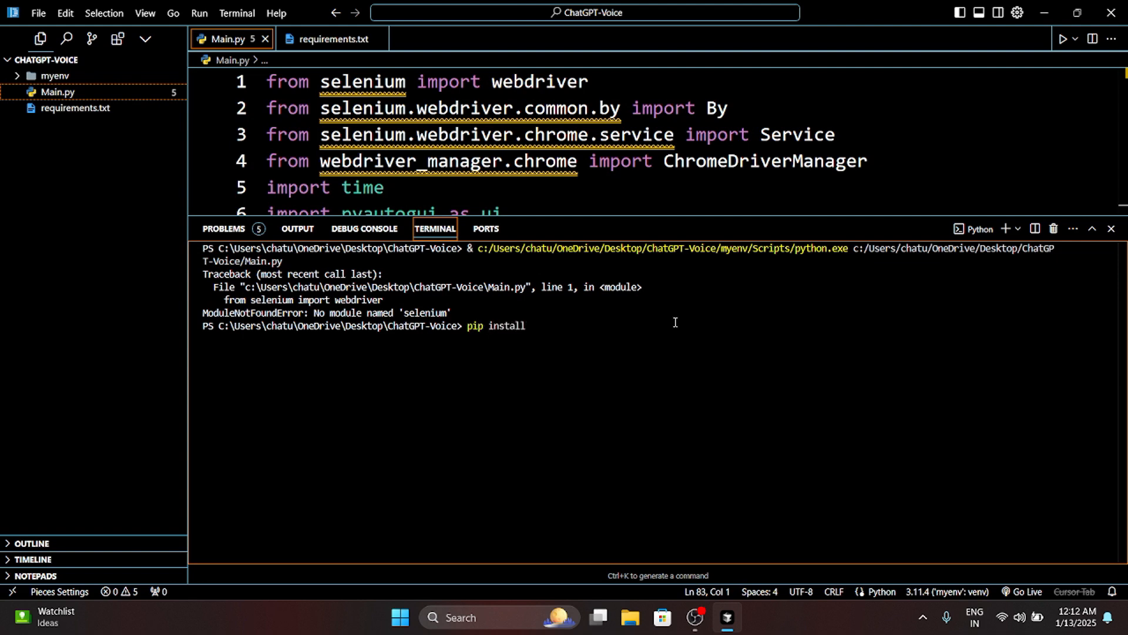
type("-r")
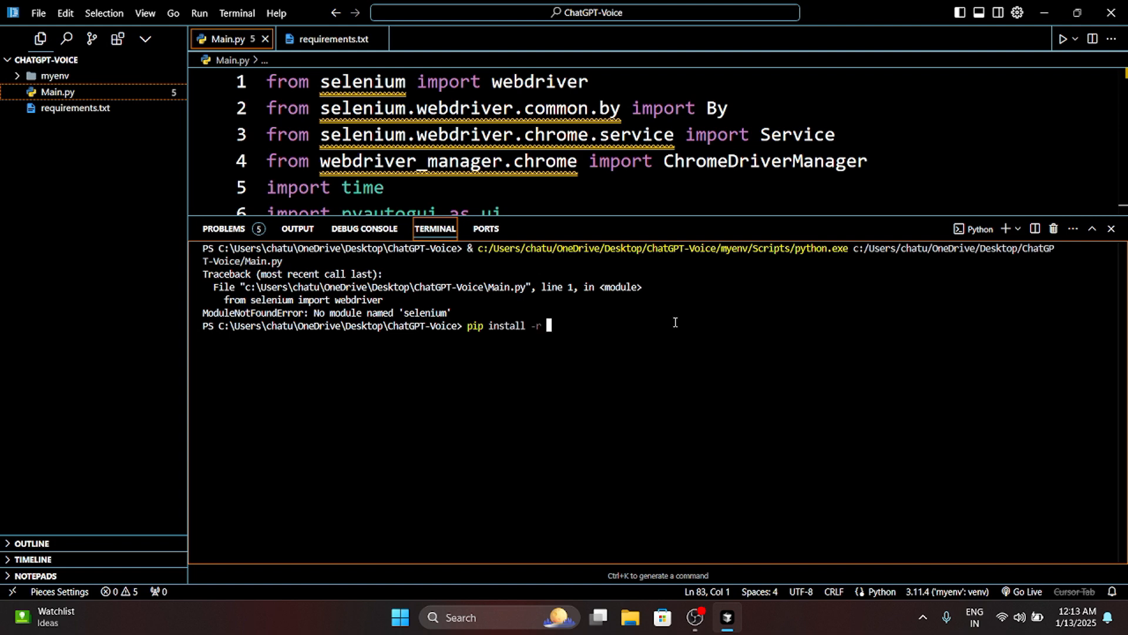
type("read")
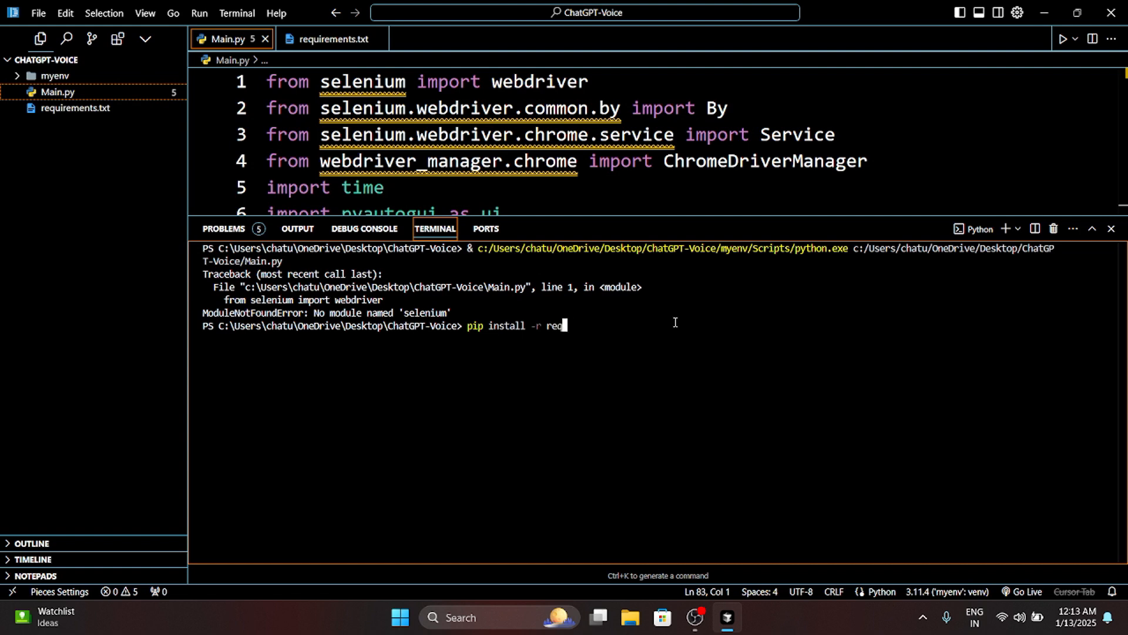
type("uirement")
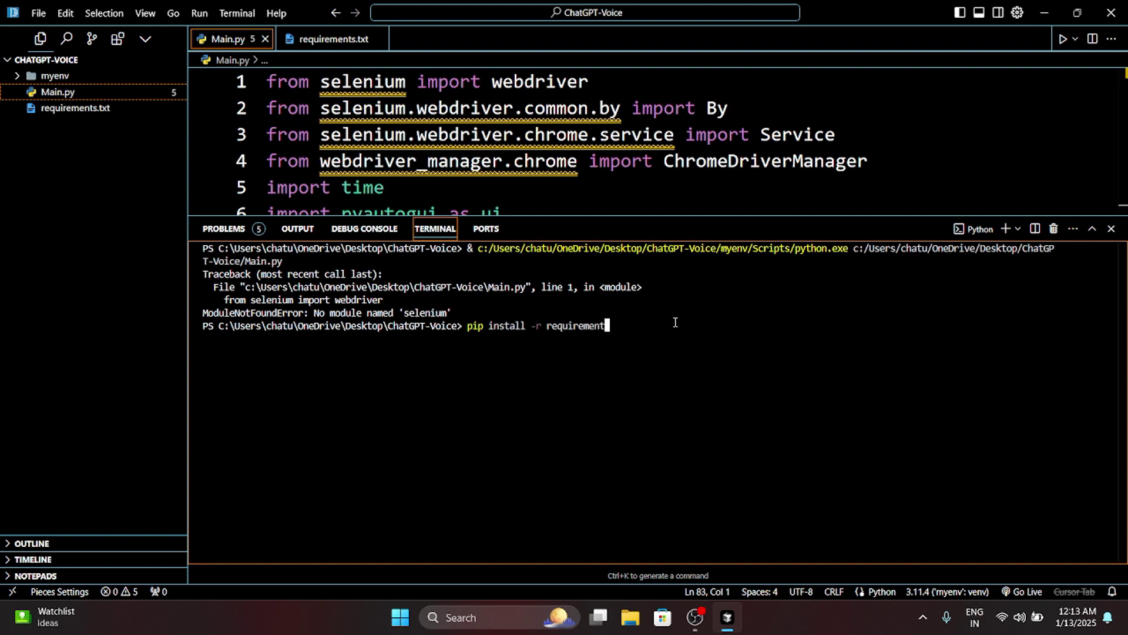
type("s.txt")
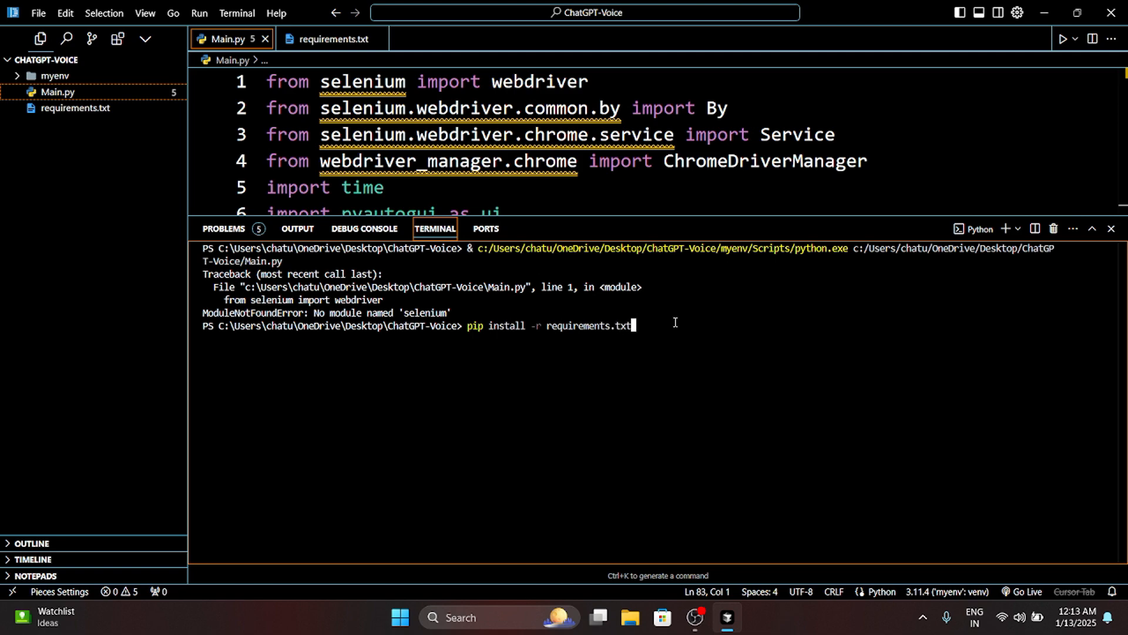
key("Enter")
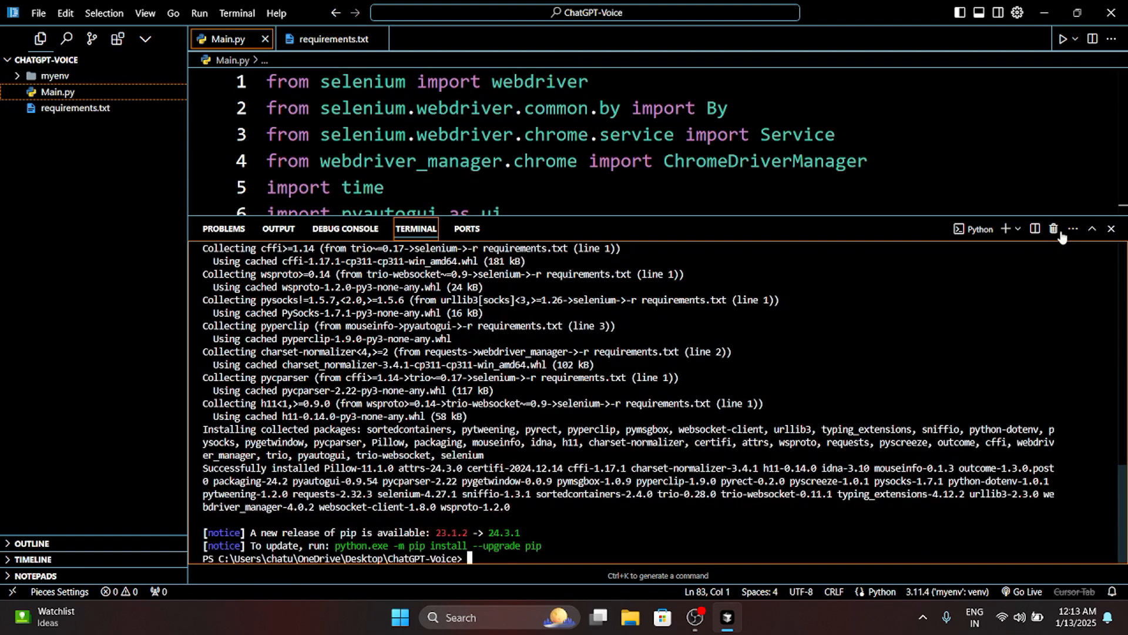
mouse_move(1054, 228)
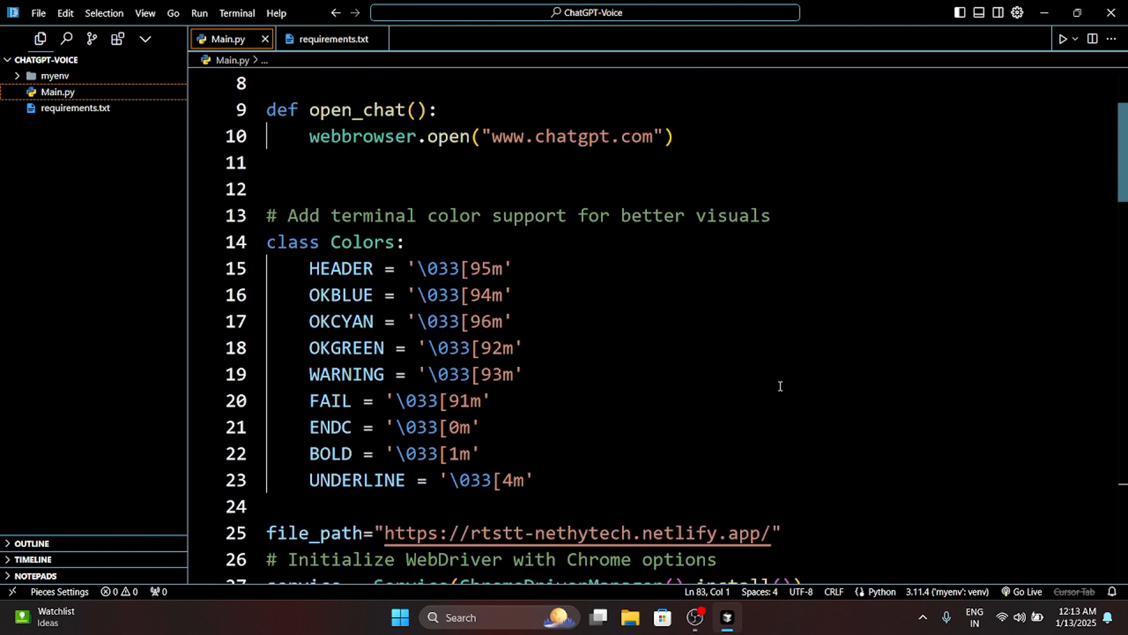
scroll("down", 3)
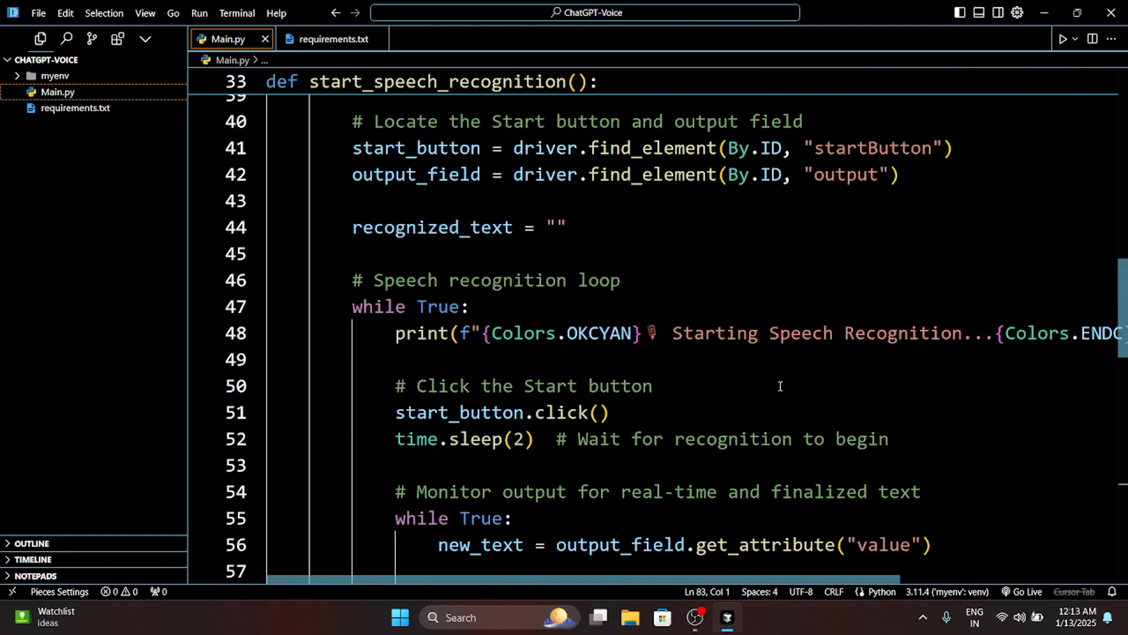
scroll("up", 3)
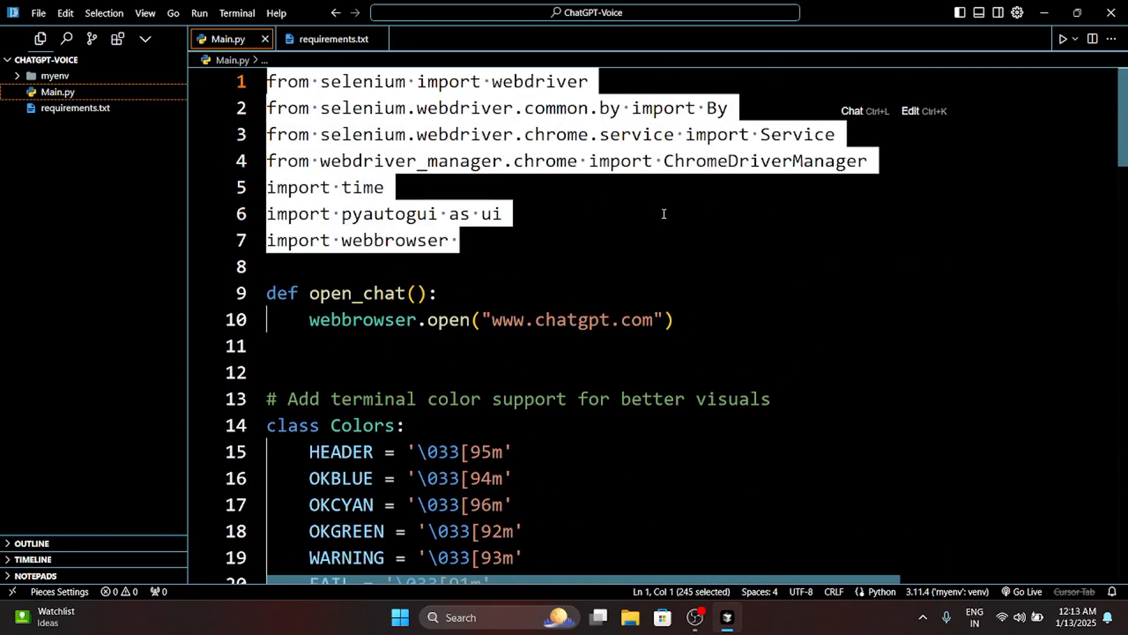
mouse_move(656, 236)
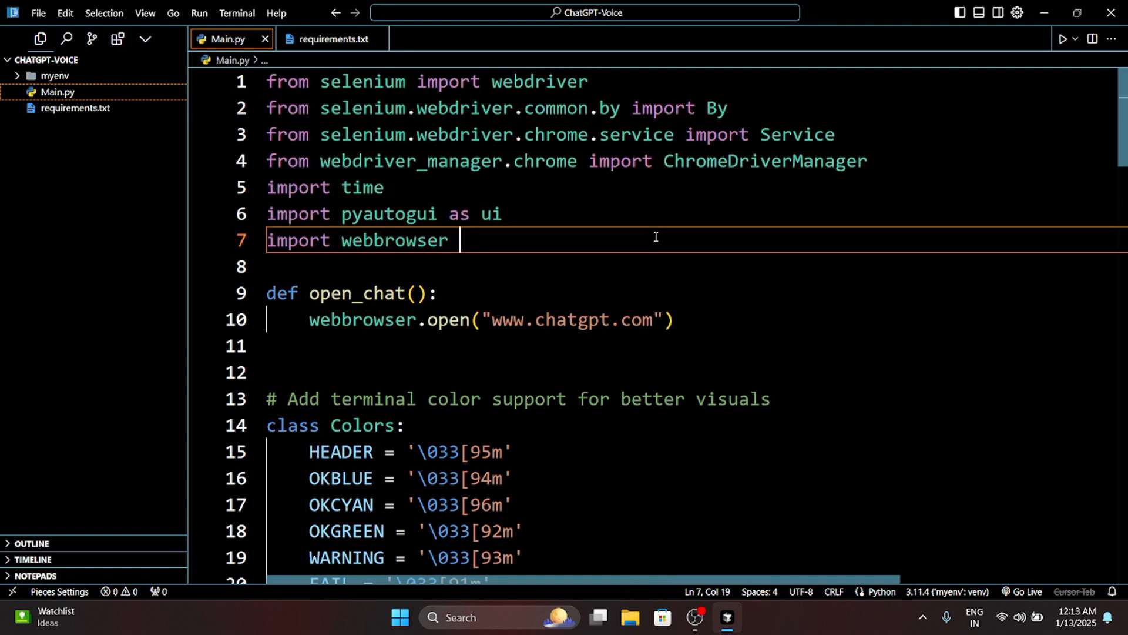
left_click_drag(410, 134, 869, 161)
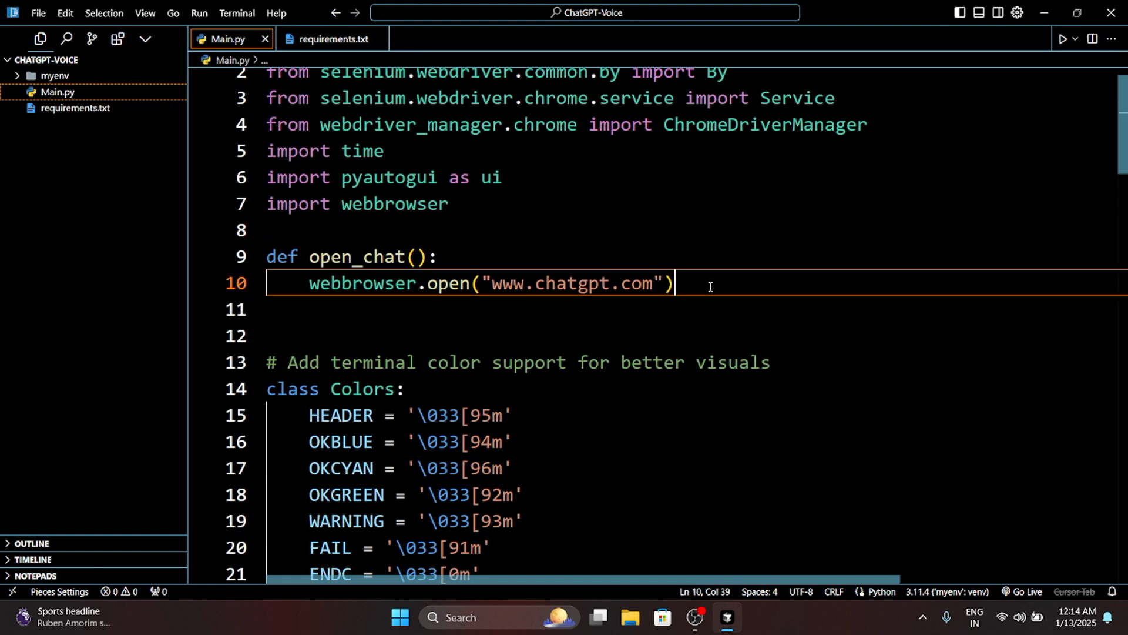
left_click(396, 282)
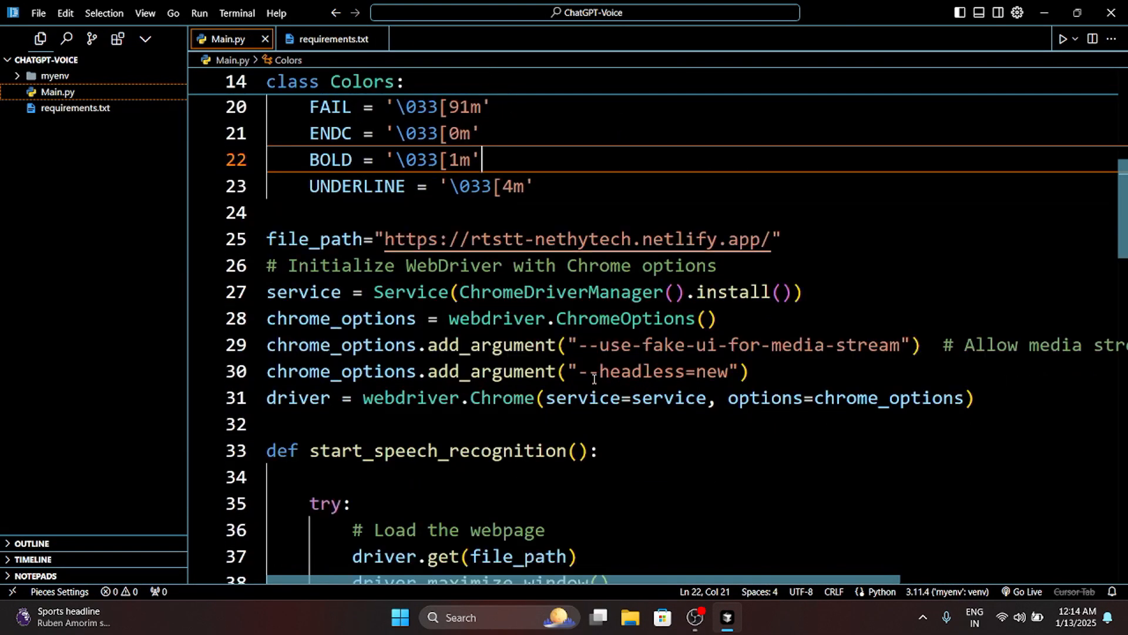
left_click_drag(267, 265, 974, 398)
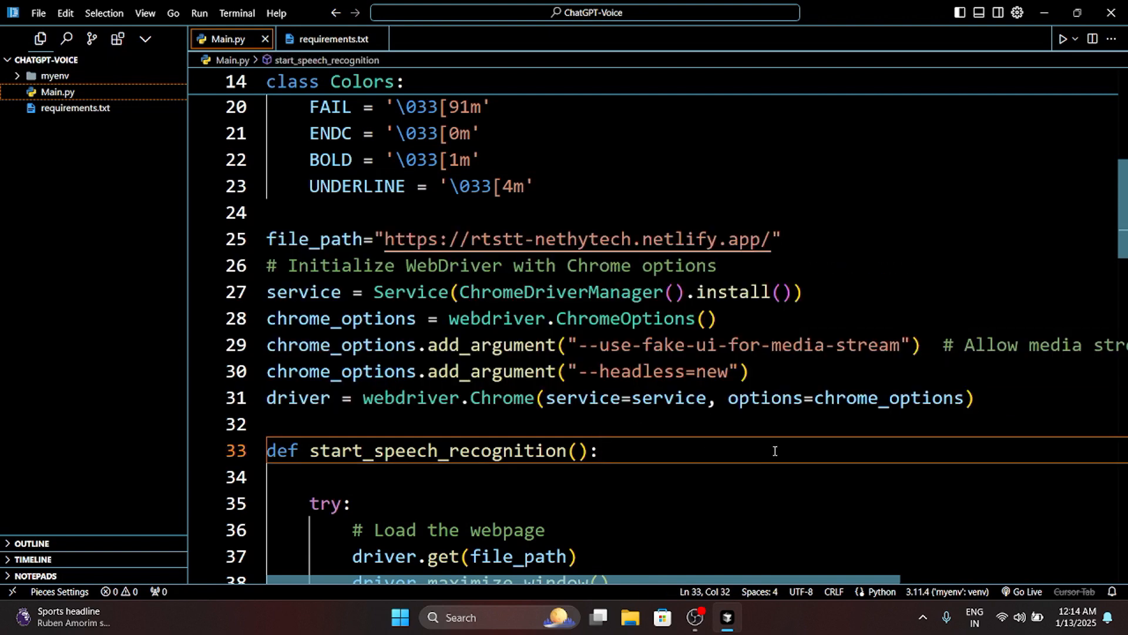
left_click(648, 238)
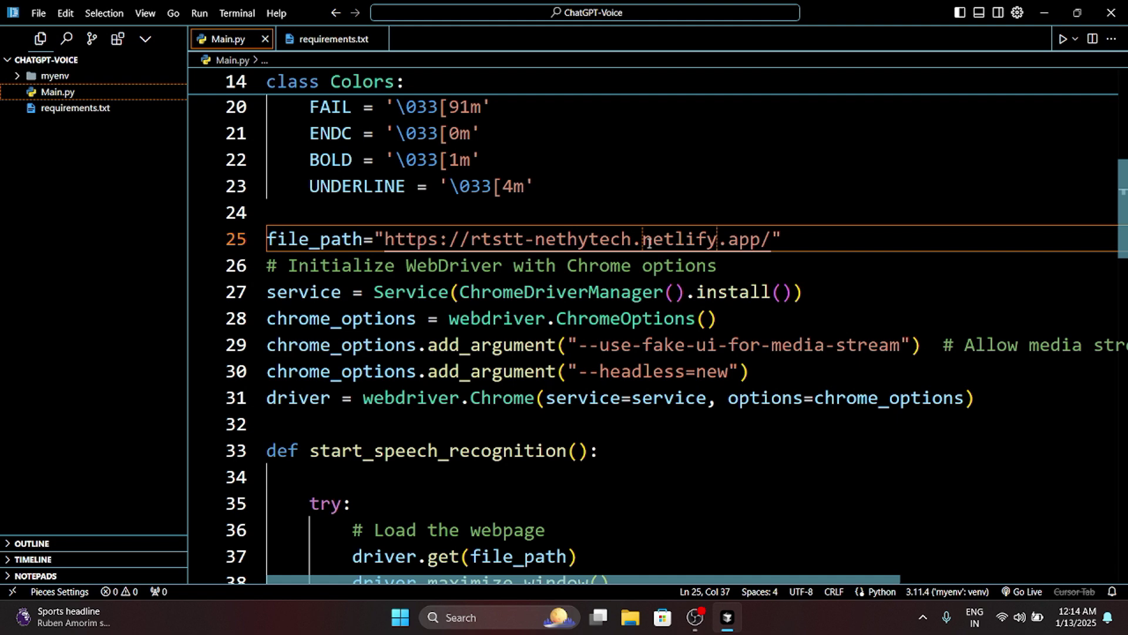
mouse_move(682, 447)
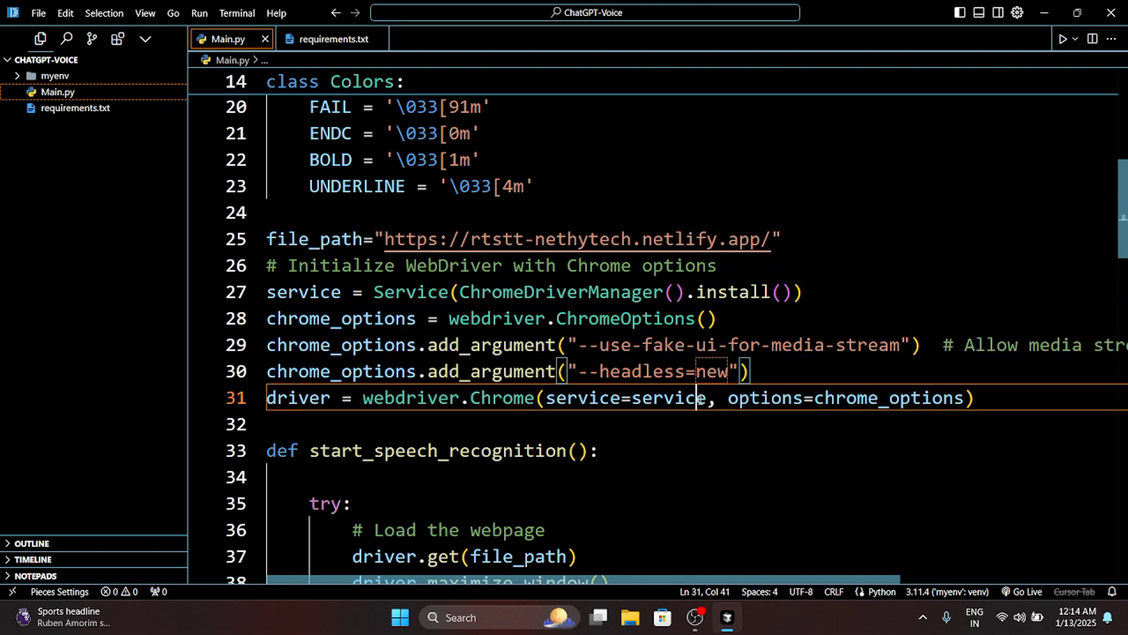
scroll("down", 3)
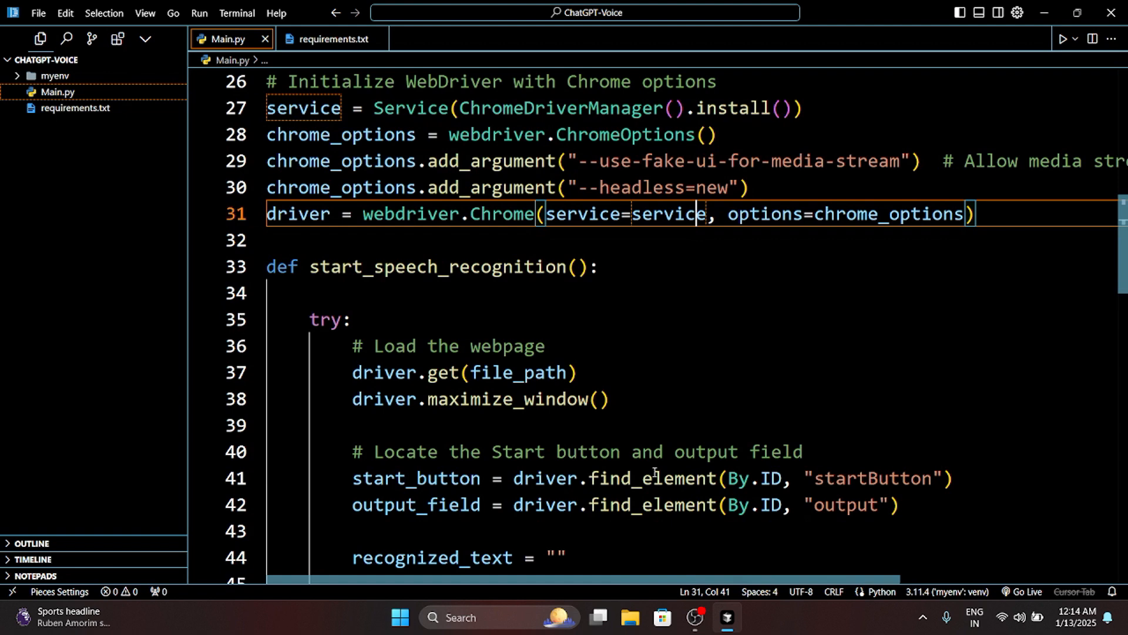
scroll("down", 3)
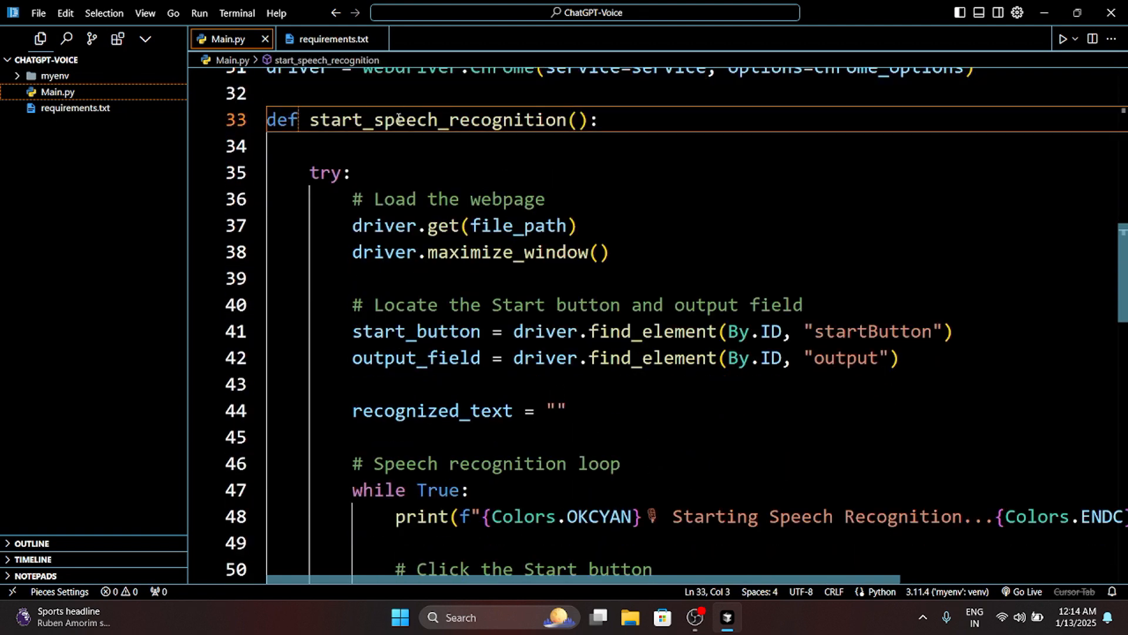
left_click_drag(309, 173, 606, 252)
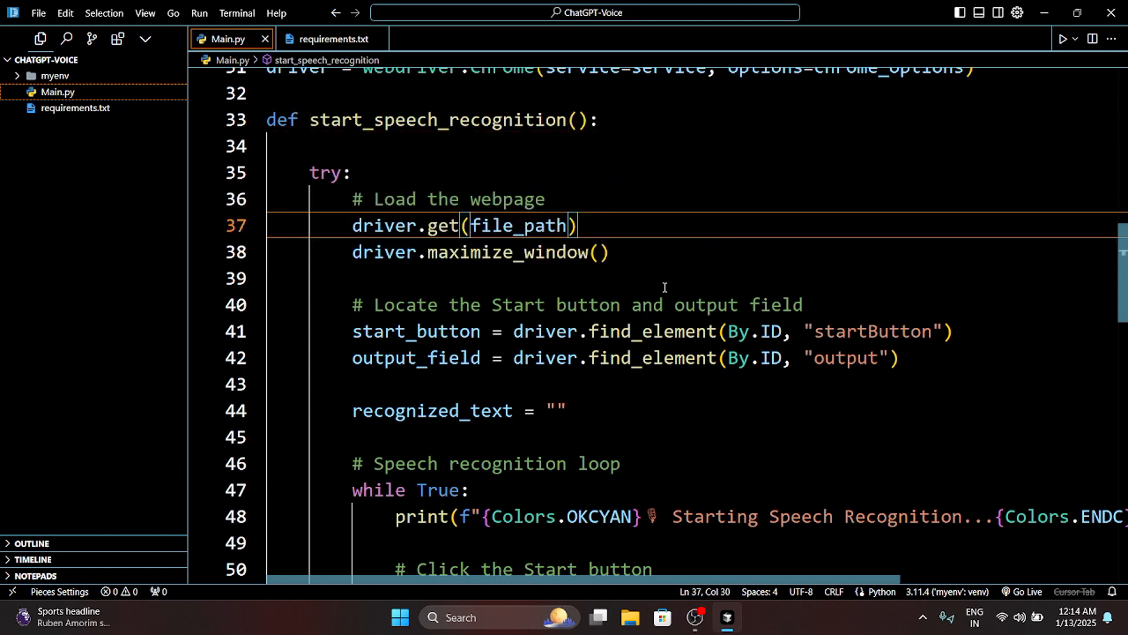
left_click_drag(352, 331, 895, 358)
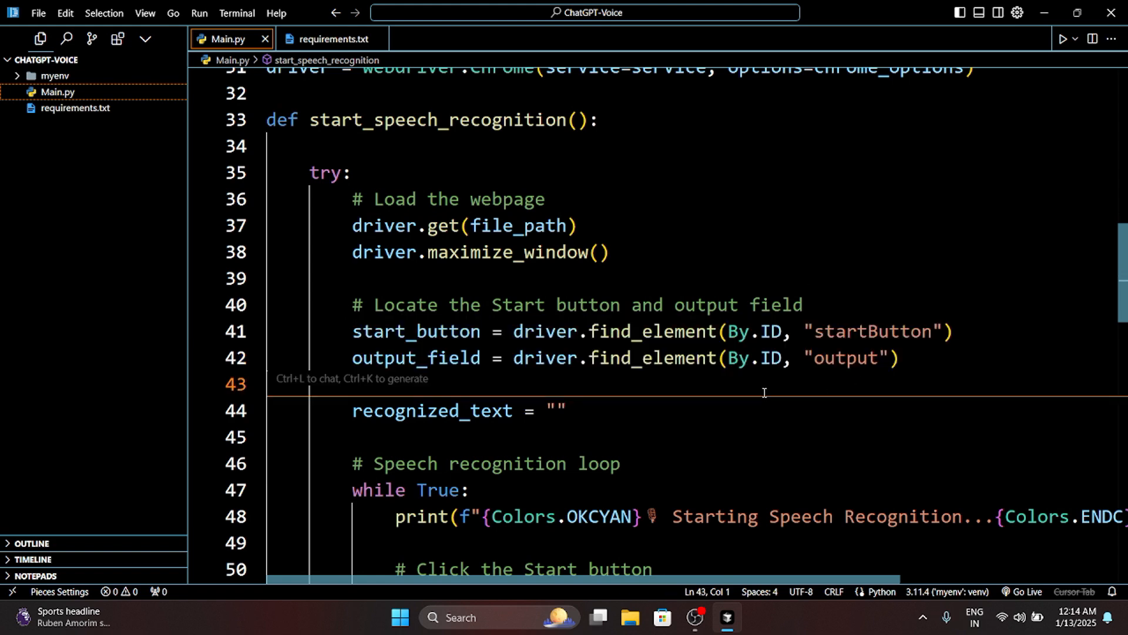
scroll("down", 3)
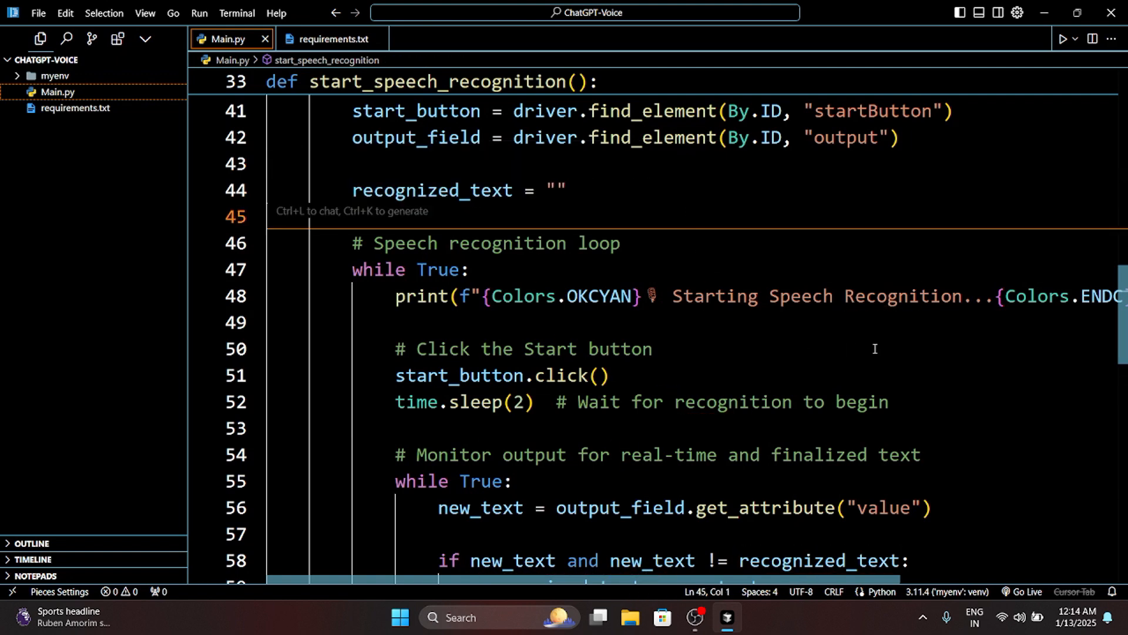
double_click(378, 269)
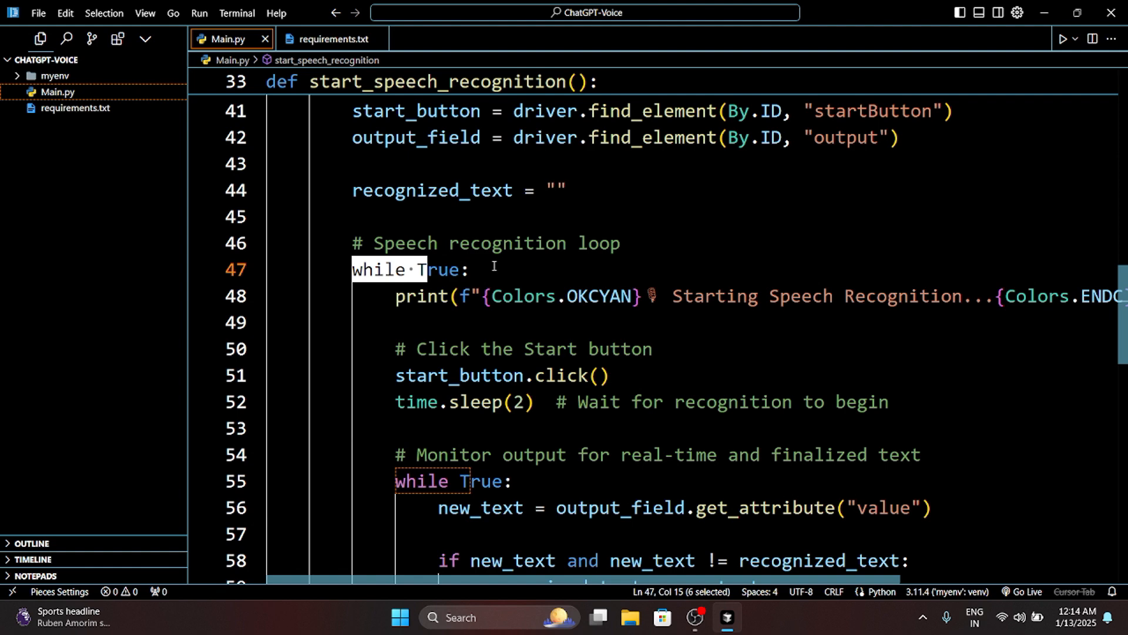
left_click(393, 295)
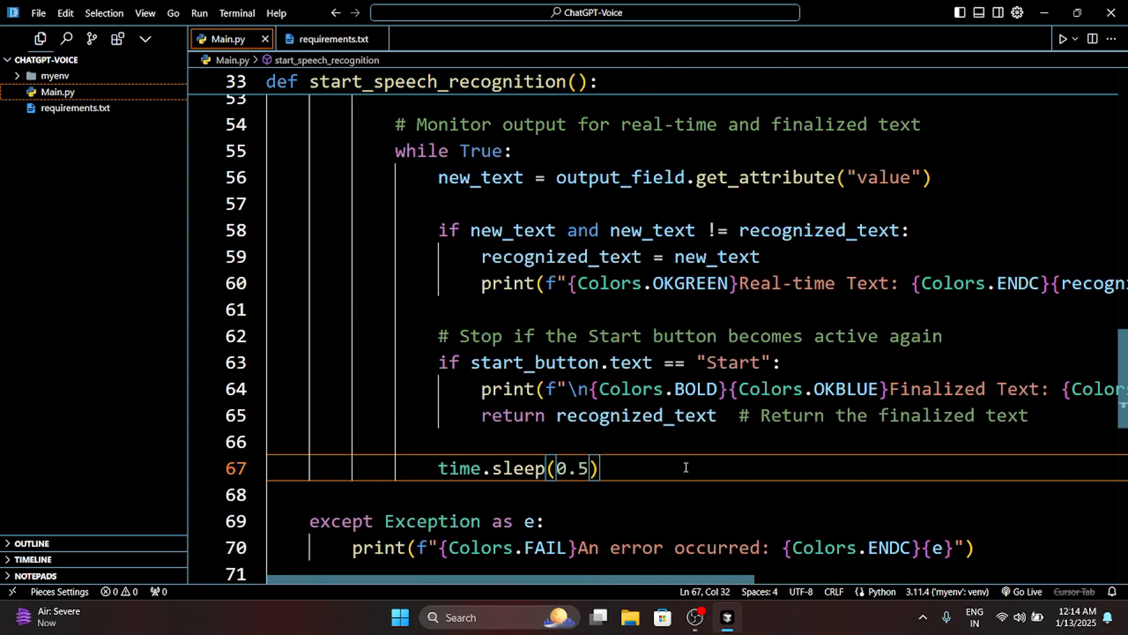
Review Main.py's final Jarvis command loop, then search 'chrome' to launch Google Chrome.
scroll("down", 3)
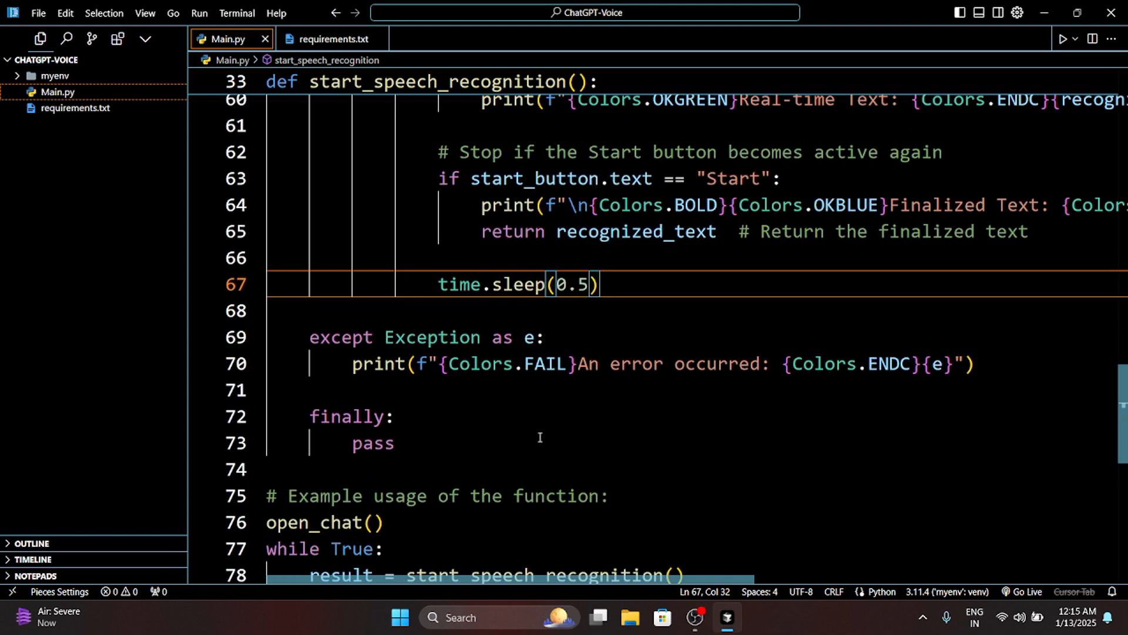
left_click_drag(310, 337, 394, 443)
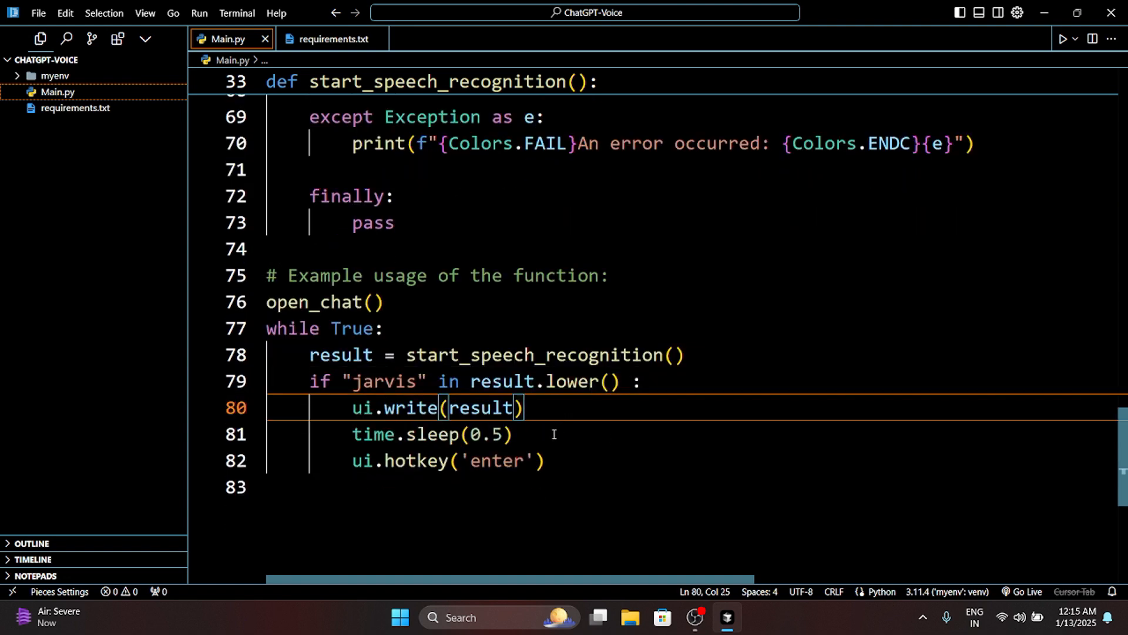
left_click_drag(353, 408, 525, 407)
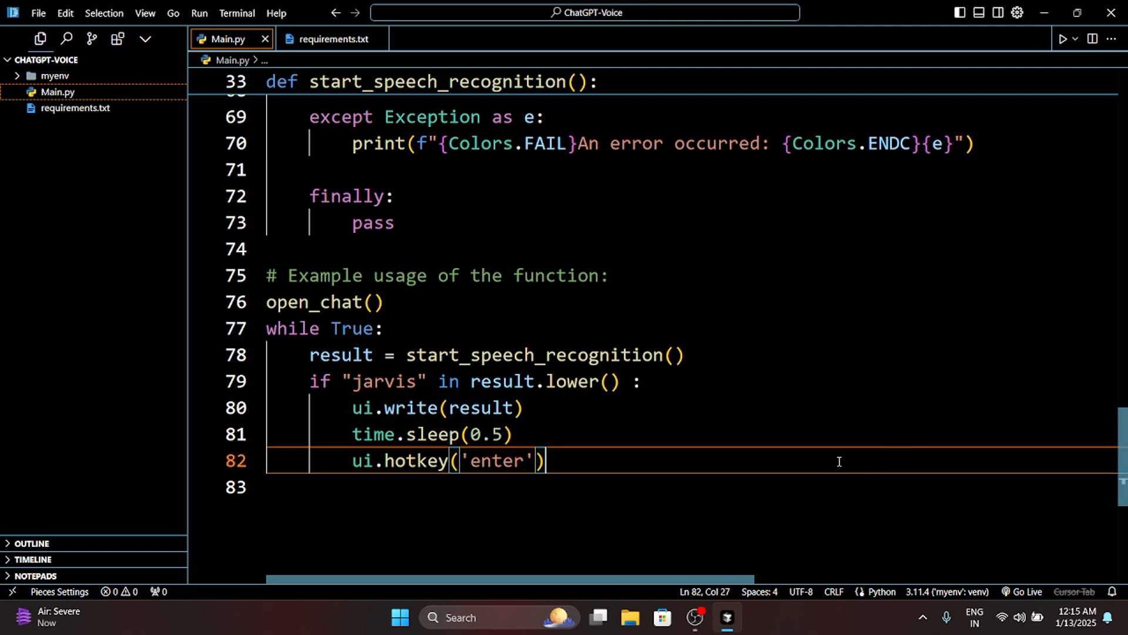
mouse_move(1046, 96)
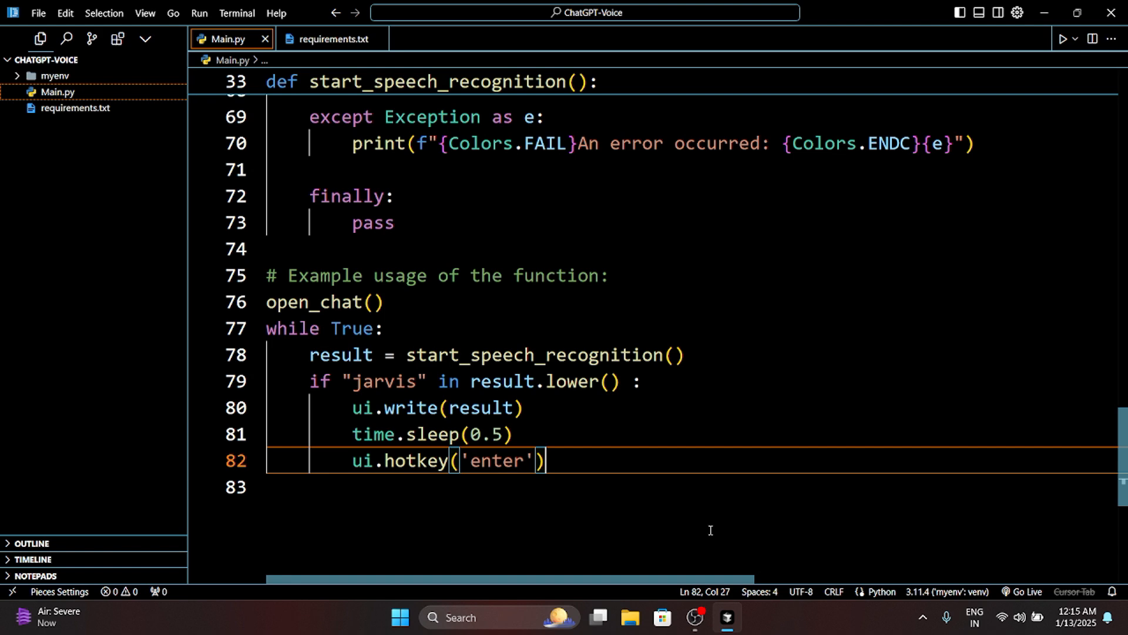
type("chrom")
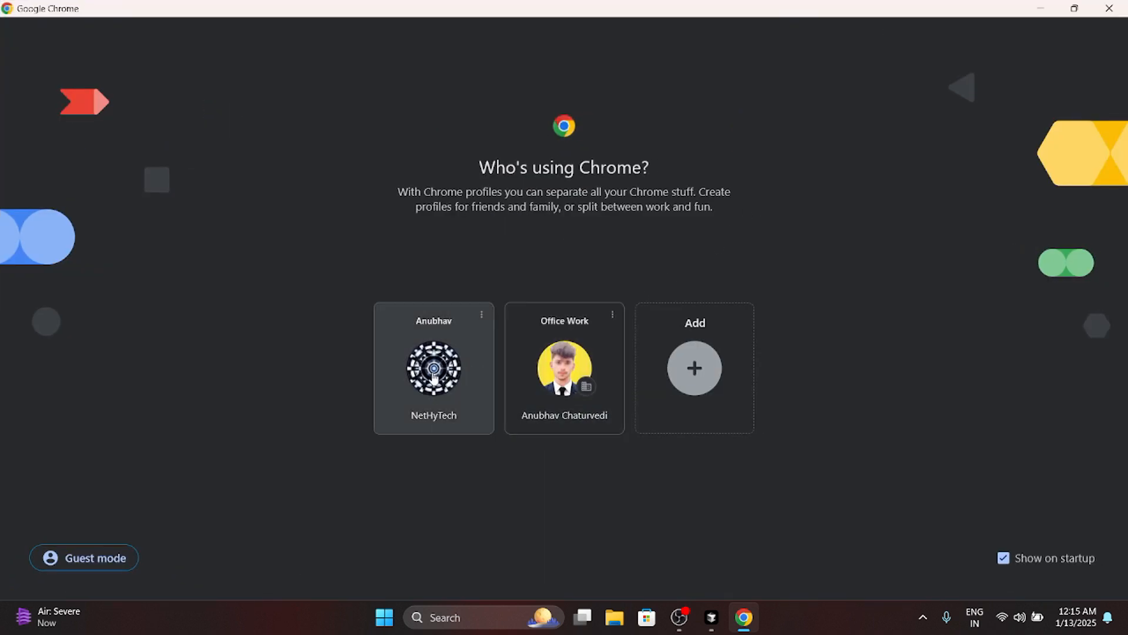
Pick a Chrome profile and open the VoiceWave: ChatGPT Voice Control store page via 'voice wave for chatgpt'.
left_click(434, 368)
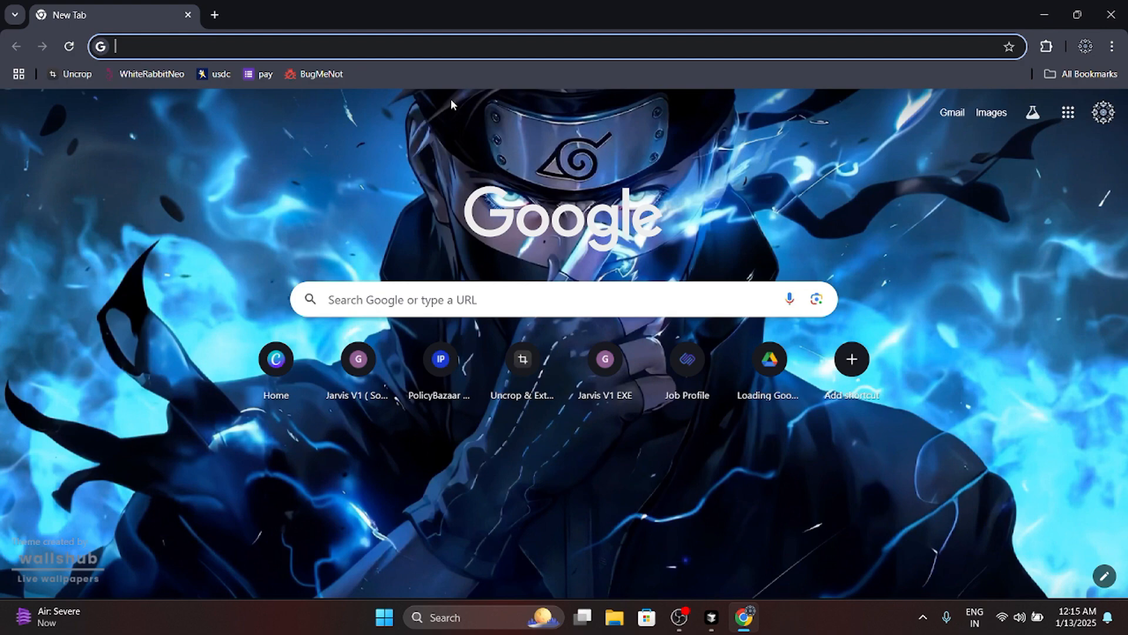
type("voice wave")
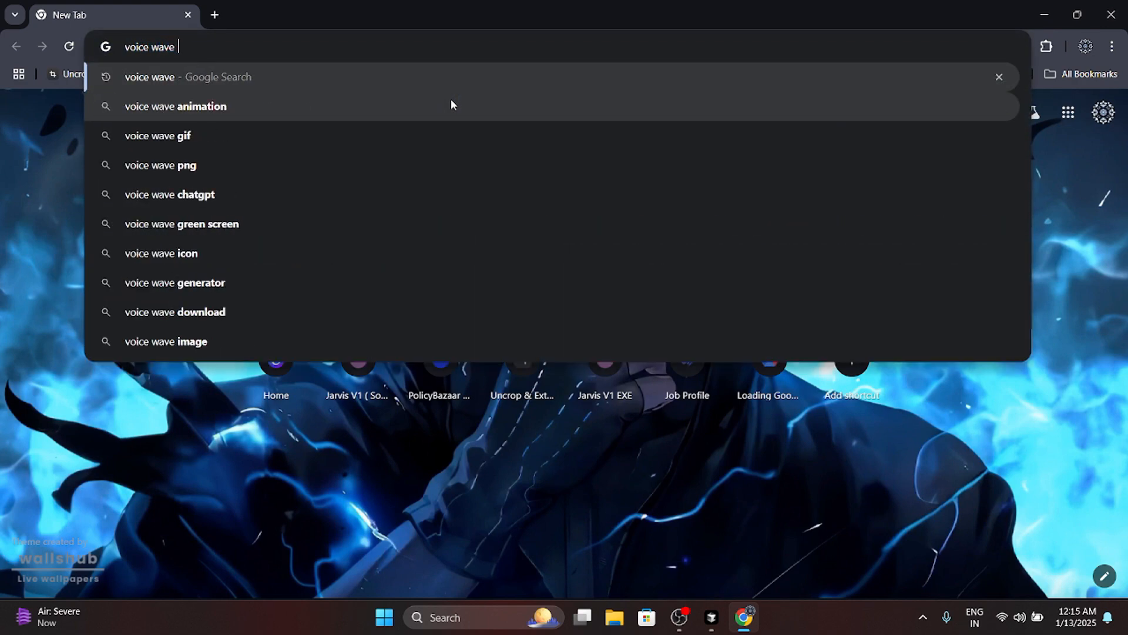
type("for")
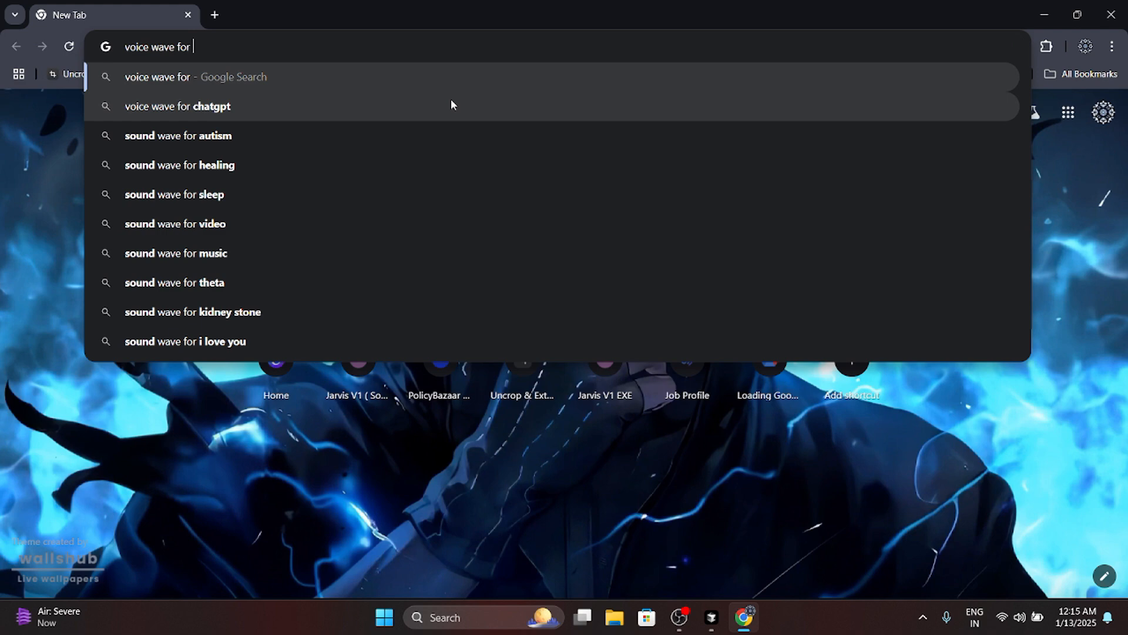
left_click(176, 107)
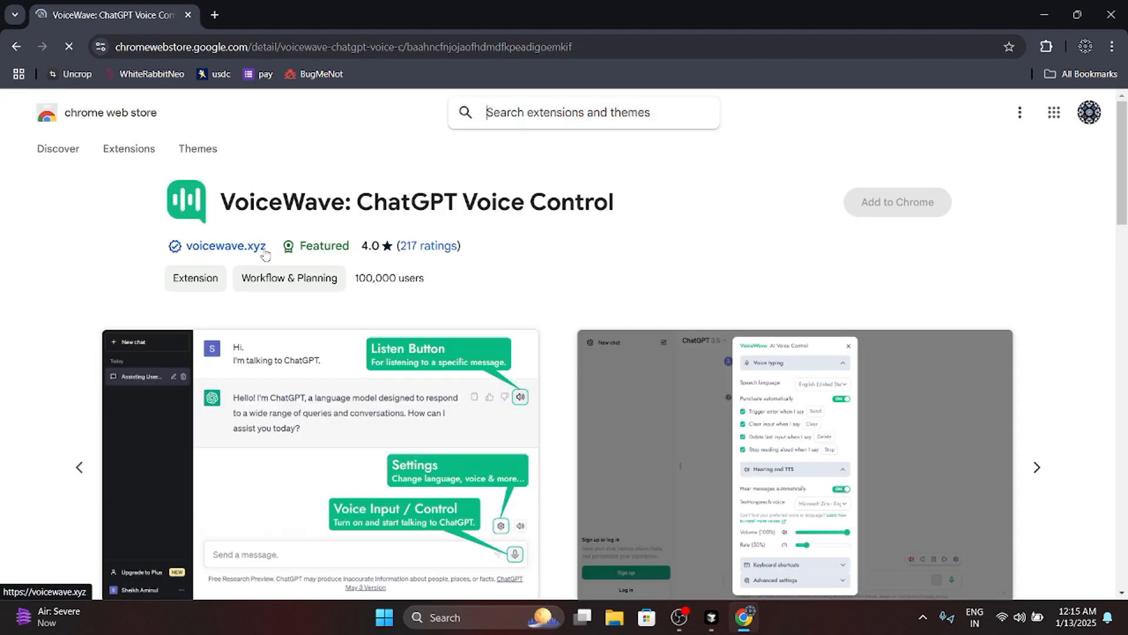
left_click(897, 202)
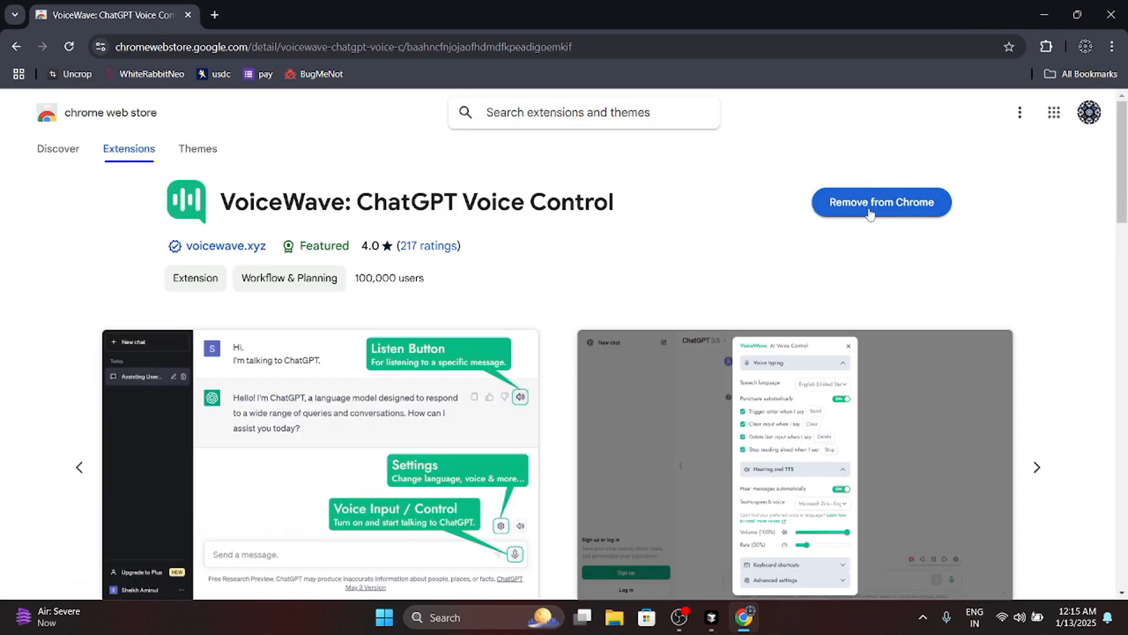
scroll("down", 3)
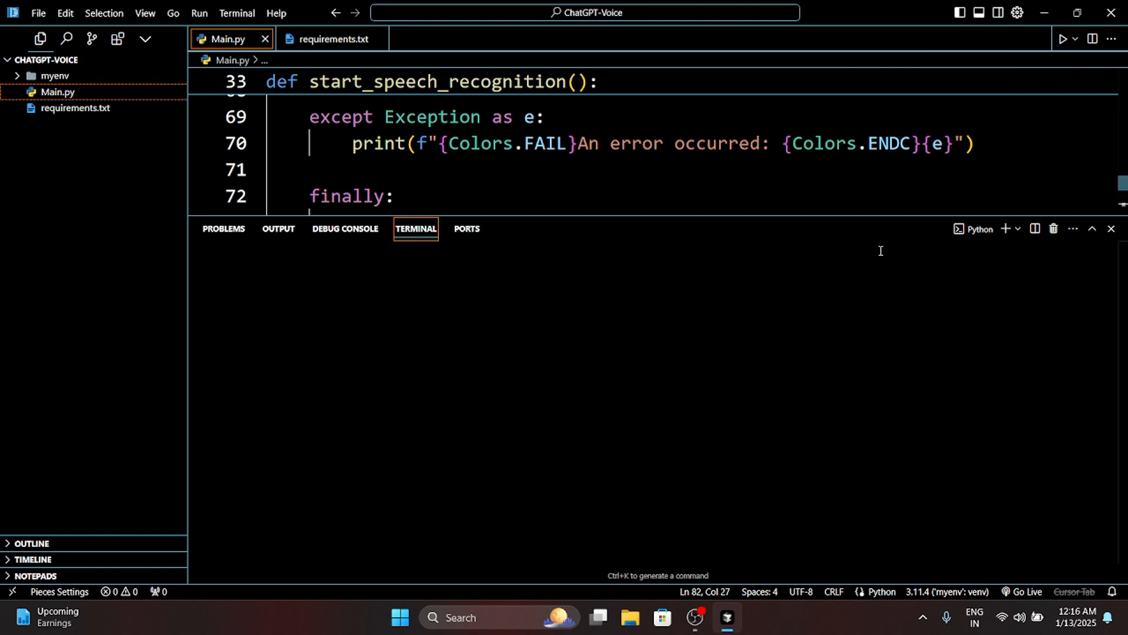
Run Main.py to launch the voice-to-ChatGPT script.
left_click(1066, 39)
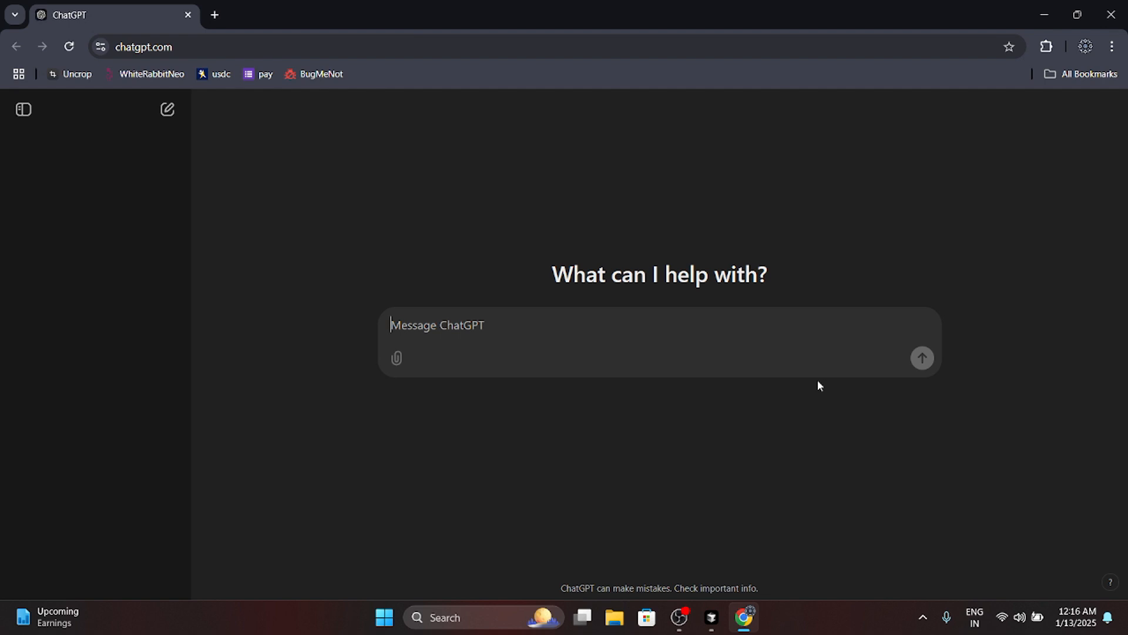
Send the prompt 'hey Jarvis how are you' in the new ChatGPT chat.
left_click(922, 358)
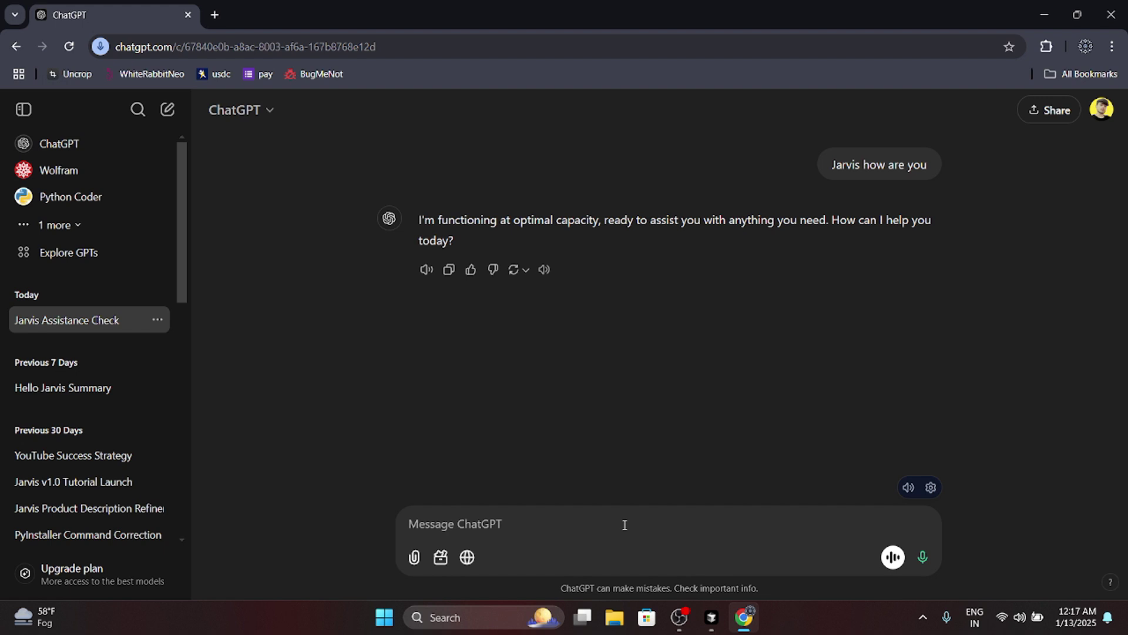
type("hey Jarvis how are you")
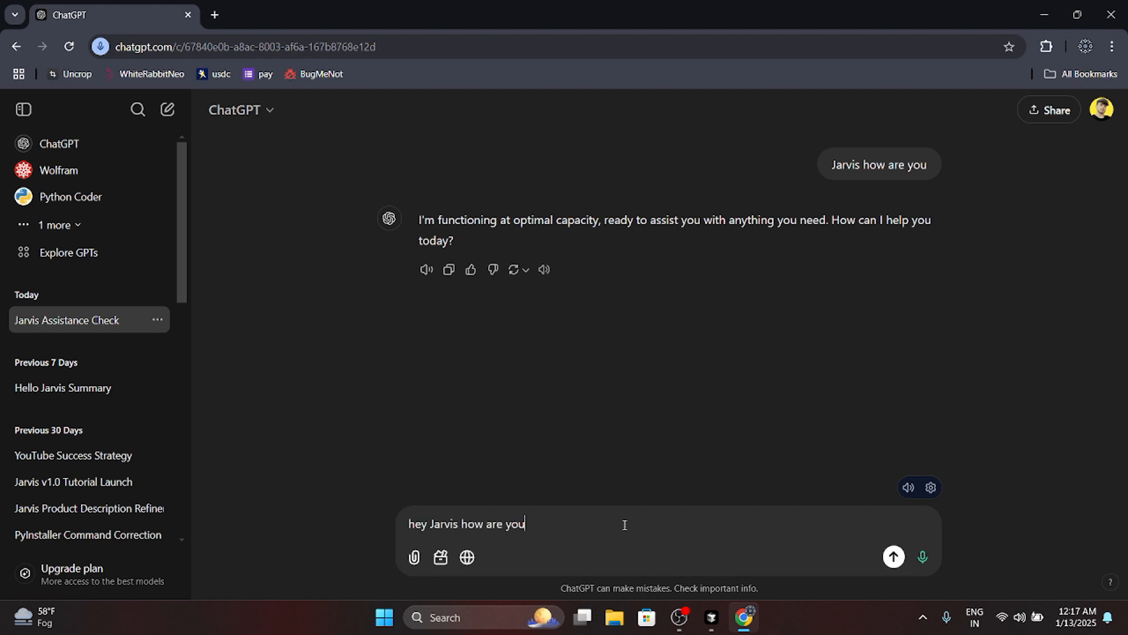
left_click(893, 557)
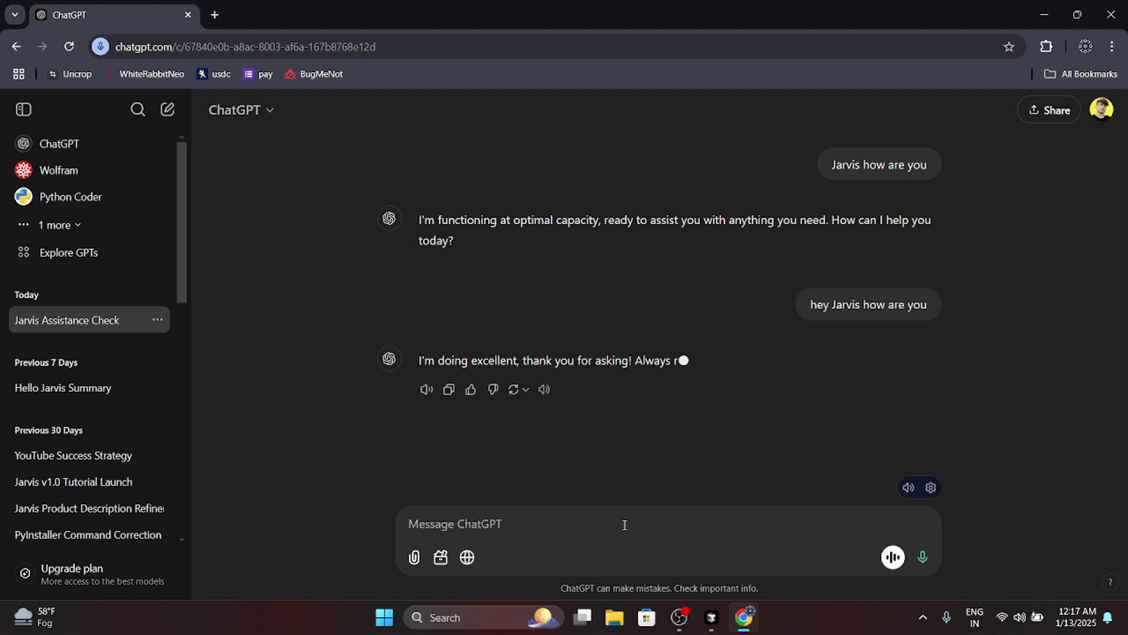